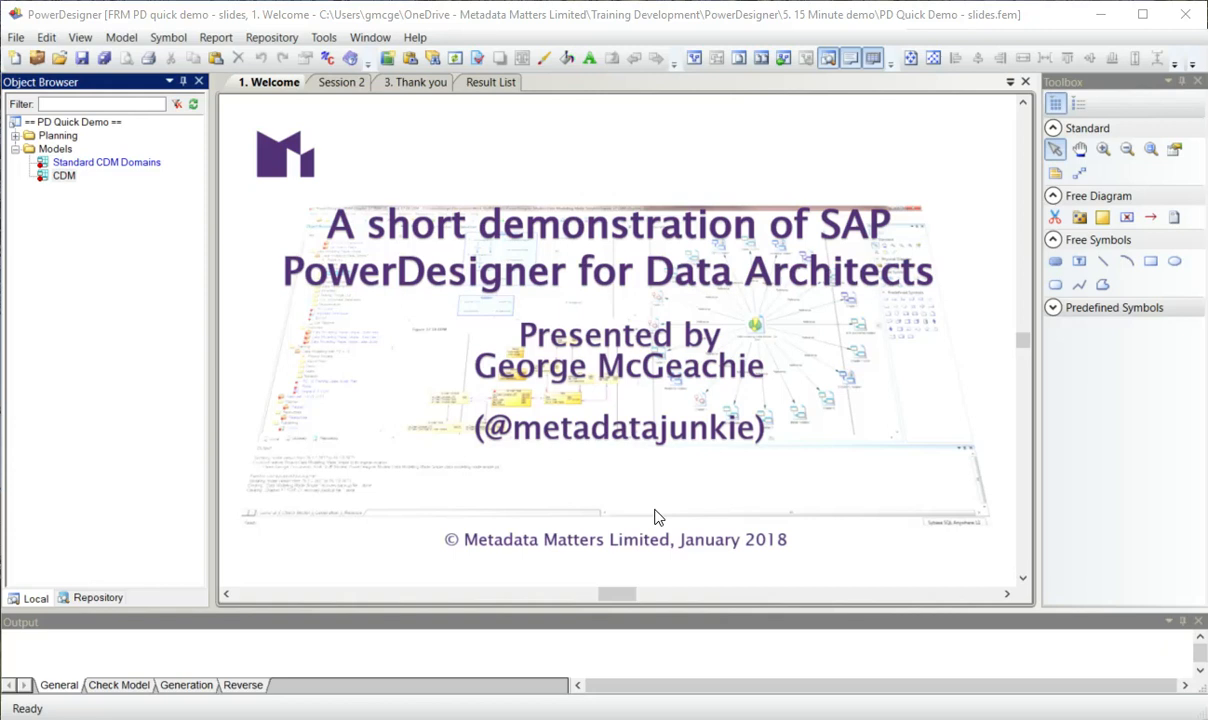
Advance the demo to the Session 2 agenda slide on generating an LDM.
left_click(340, 82)
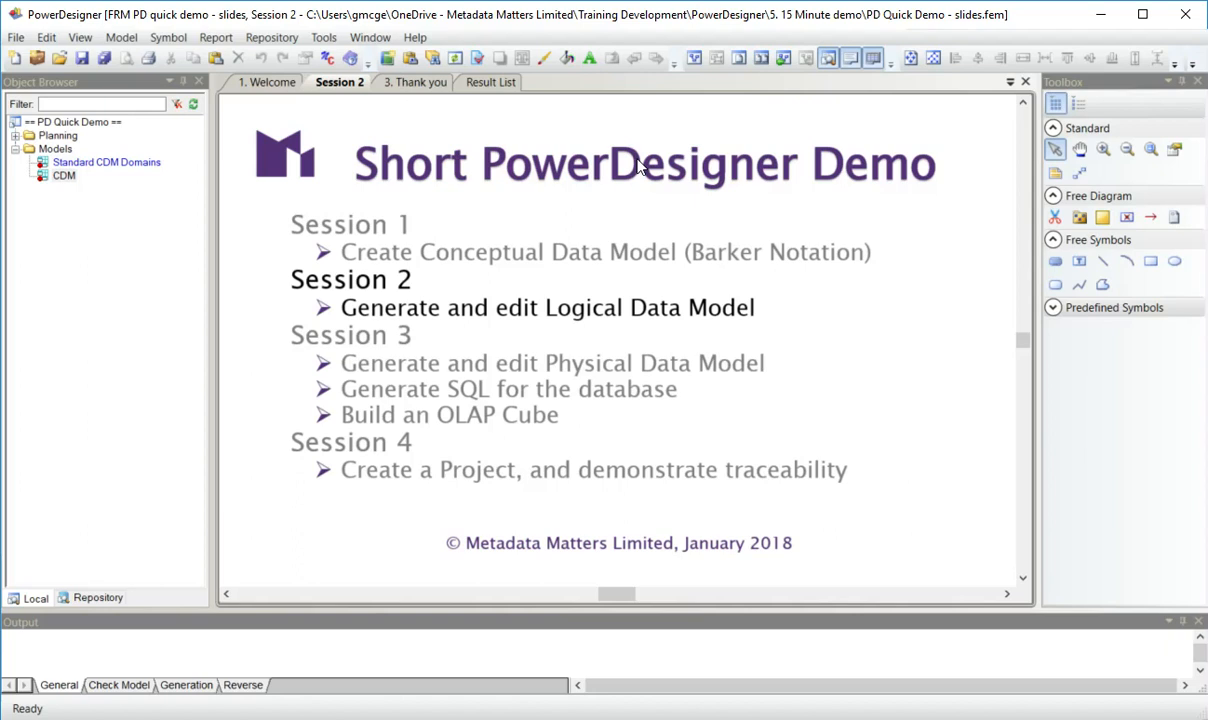
mouse_move(644, 164)
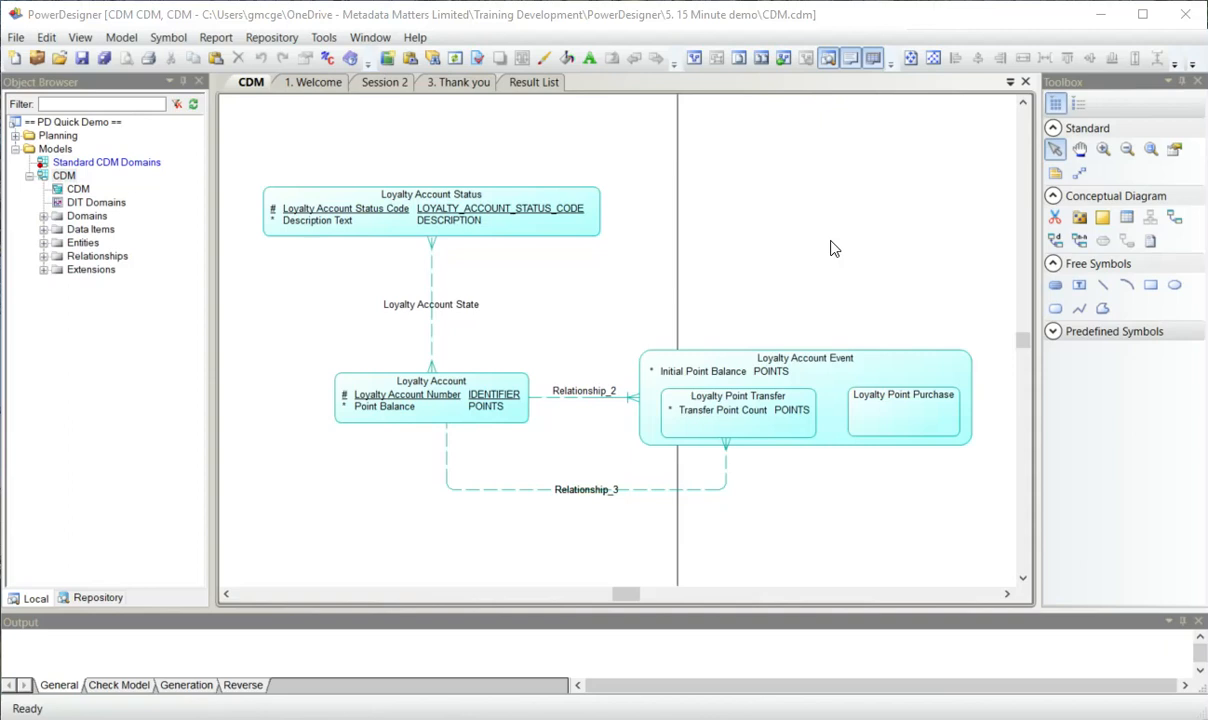
right_click(430, 210)
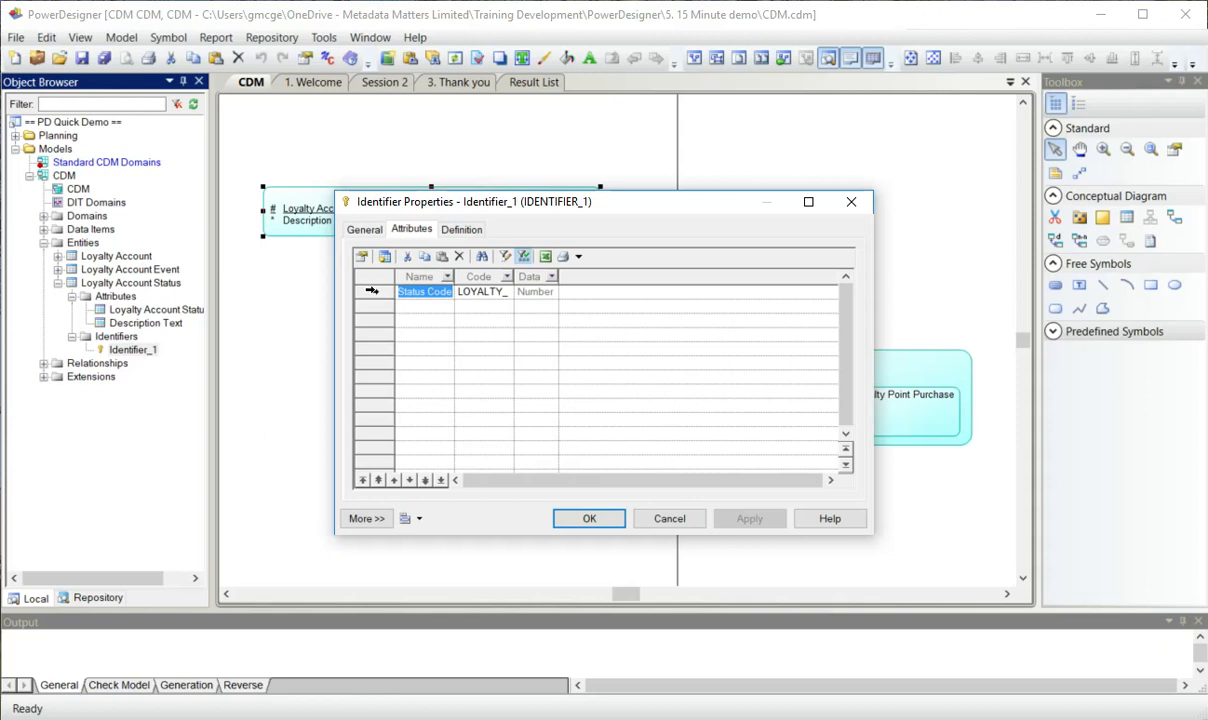
double_click(424, 292)
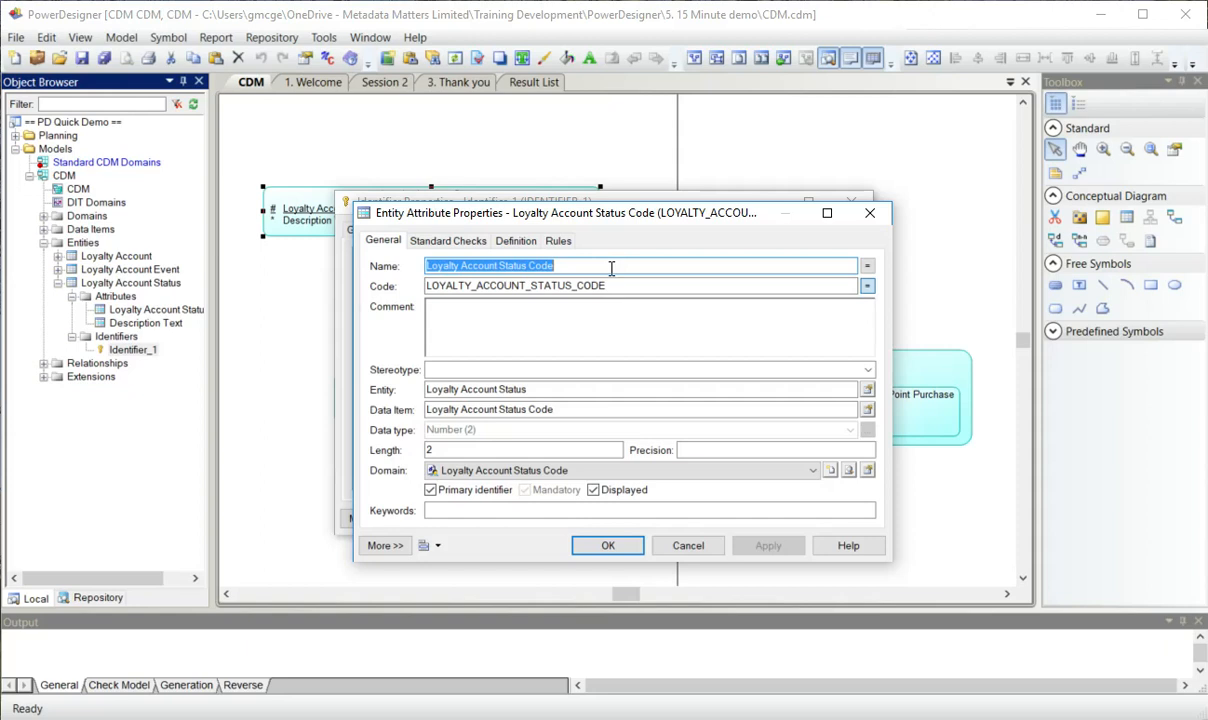
left_click(608, 544)
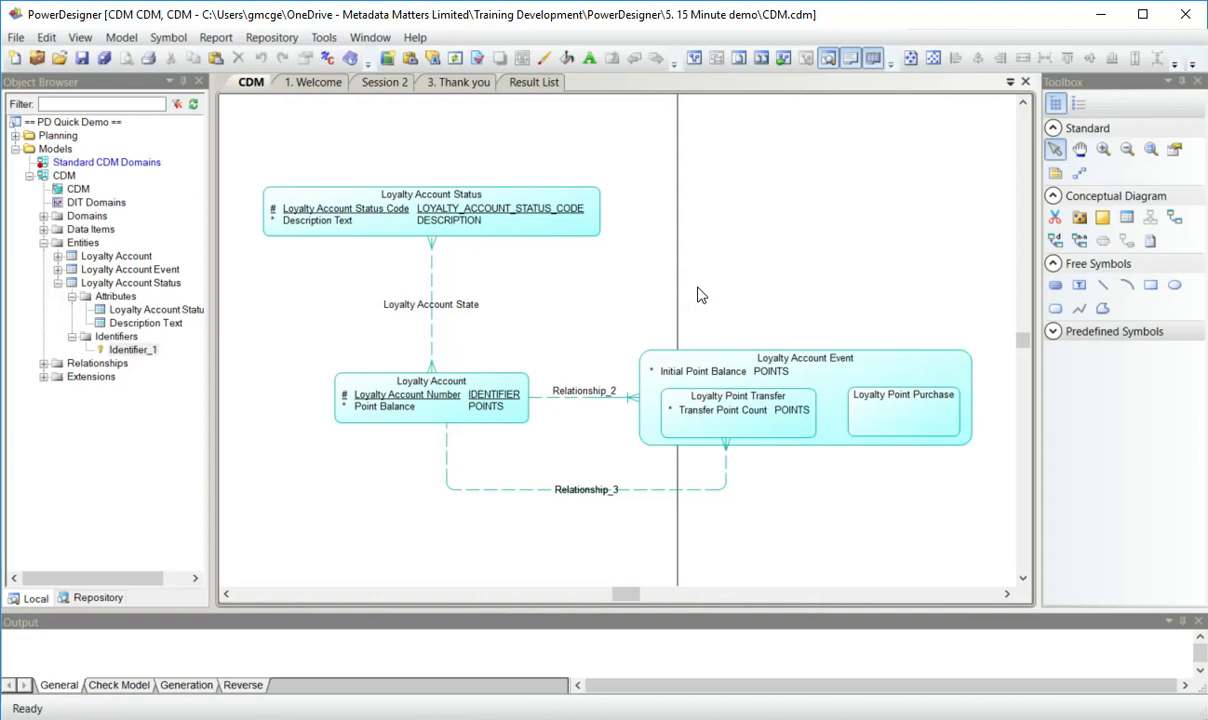
mouse_move(432, 404)
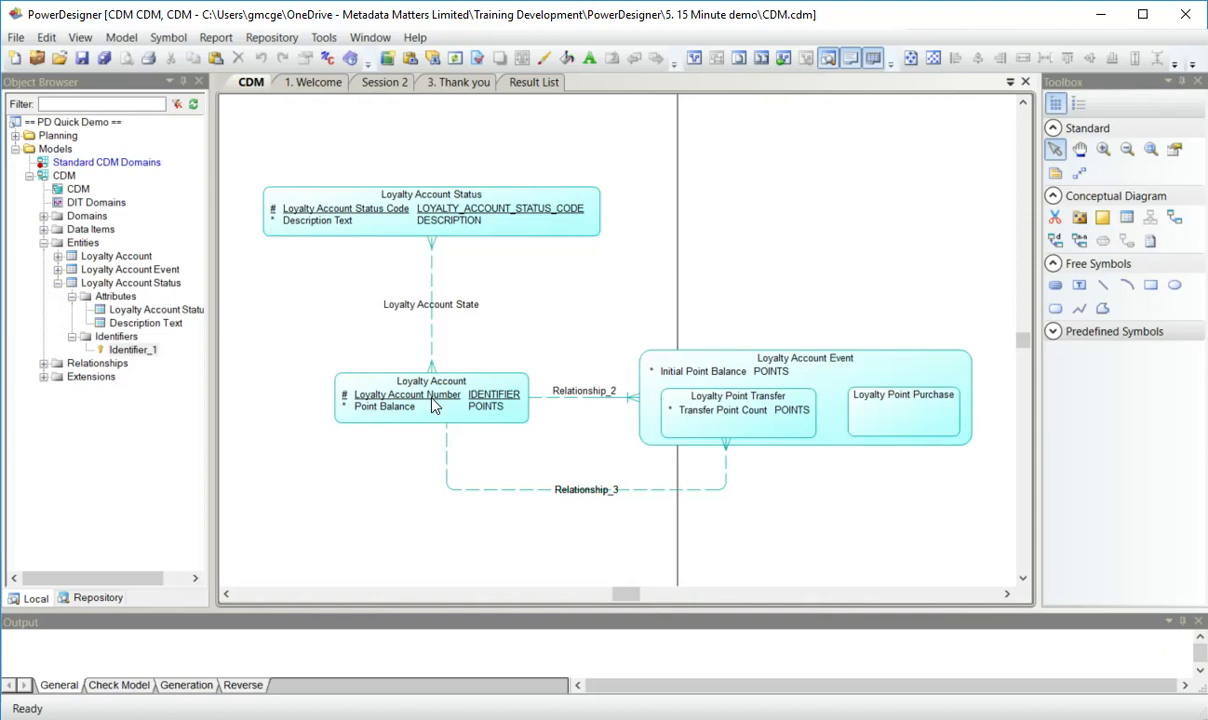
mouse_move(768, 242)
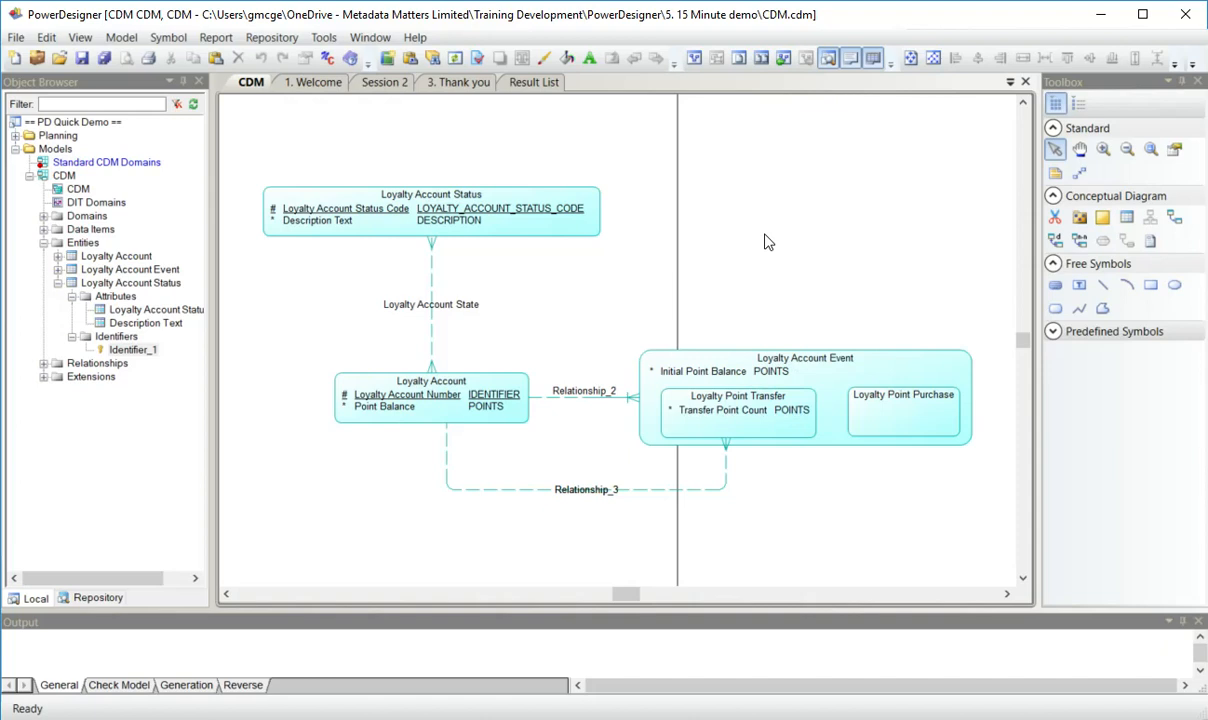
mouse_move(764, 260)
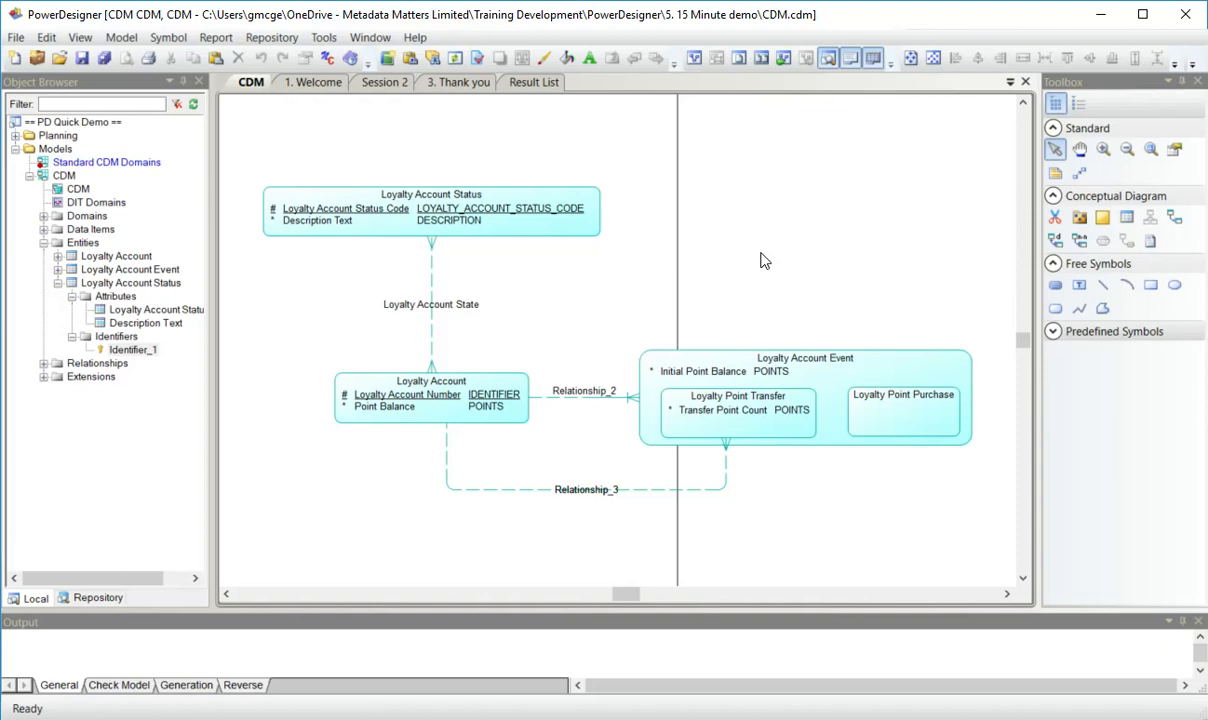
Show the Tools menu with the Generate Logical Data Model command.
left_click(324, 36)
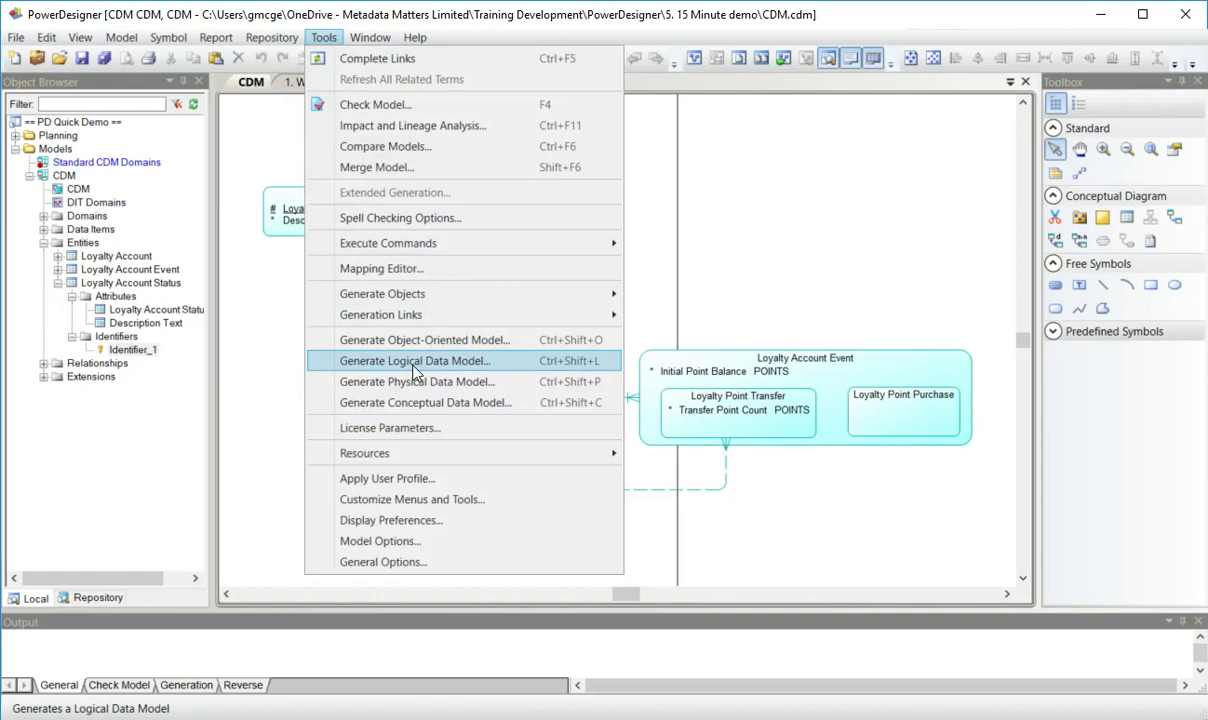
Start LDM generation from the CDM and bring up the new model's options.
left_click(414, 360)
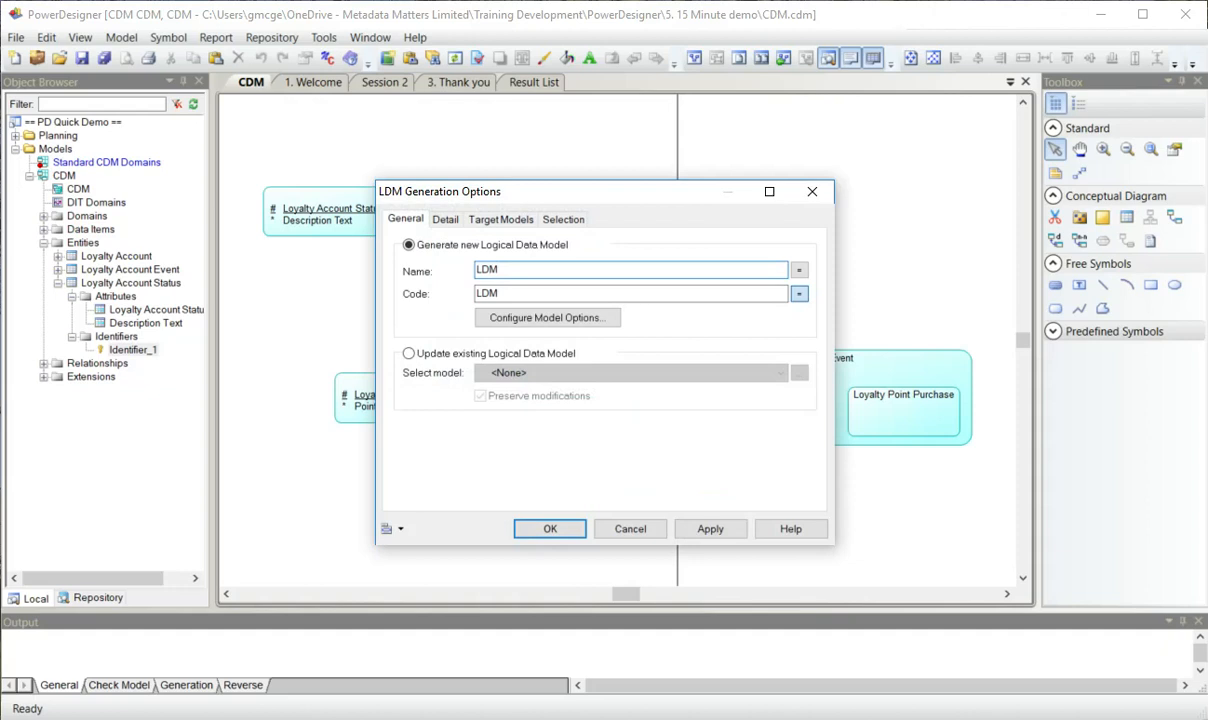
left_click(548, 316)
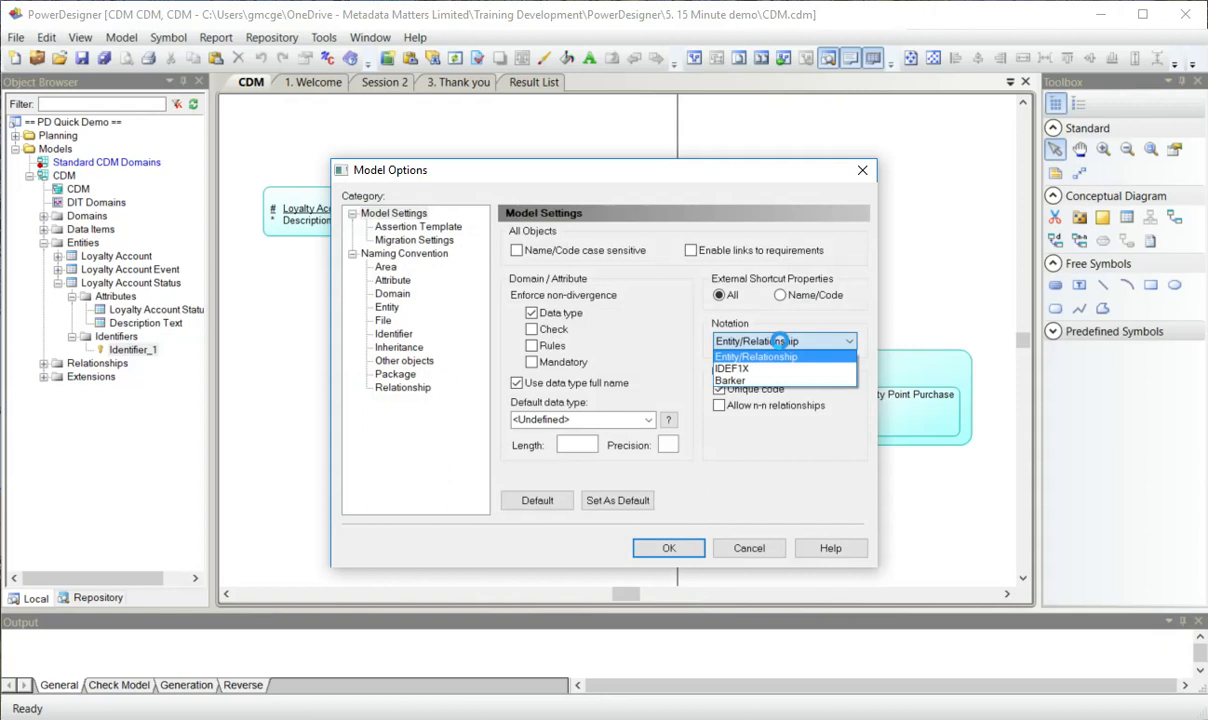
Choose Entity/Relationship notation, turn off Check model, and review the entity selection.
left_click(756, 356)
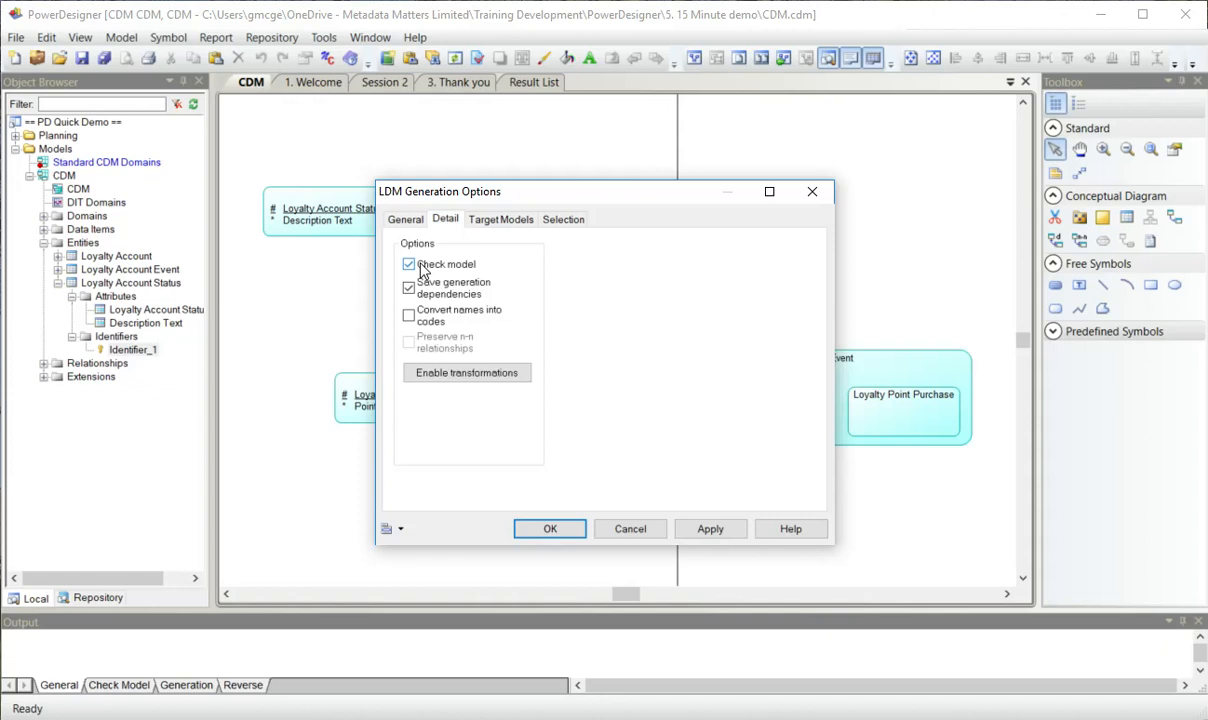
left_click(408, 264)
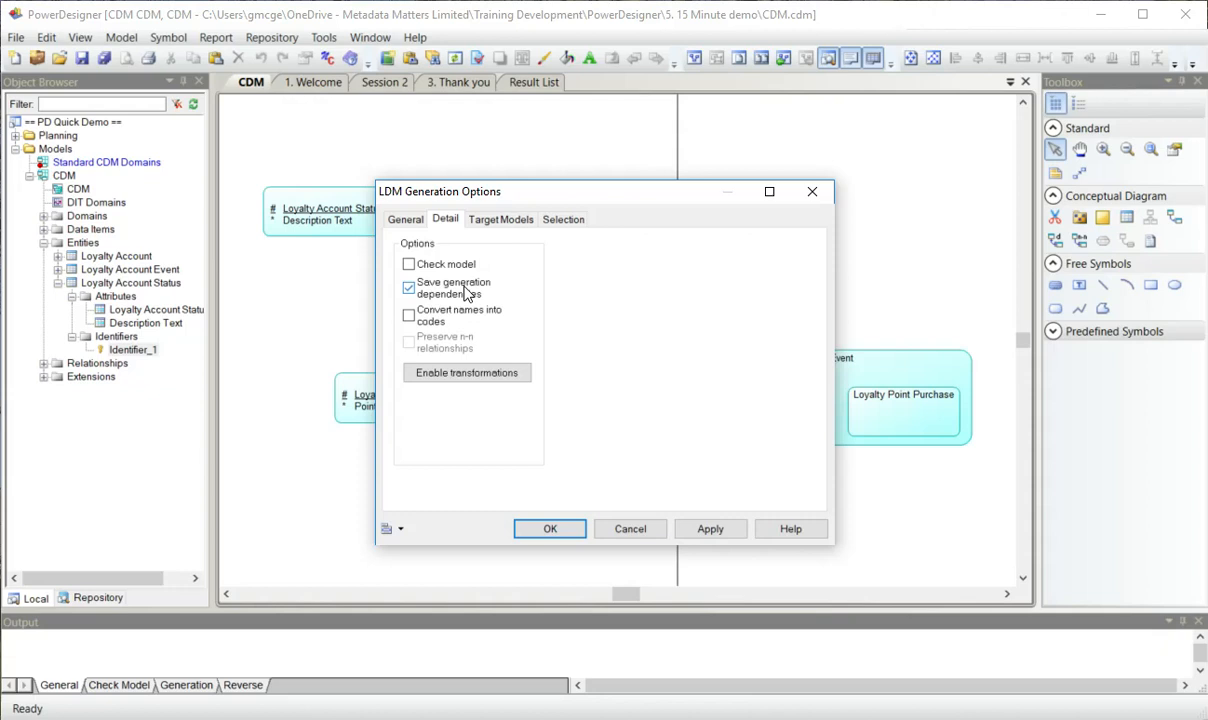
left_click(564, 218)
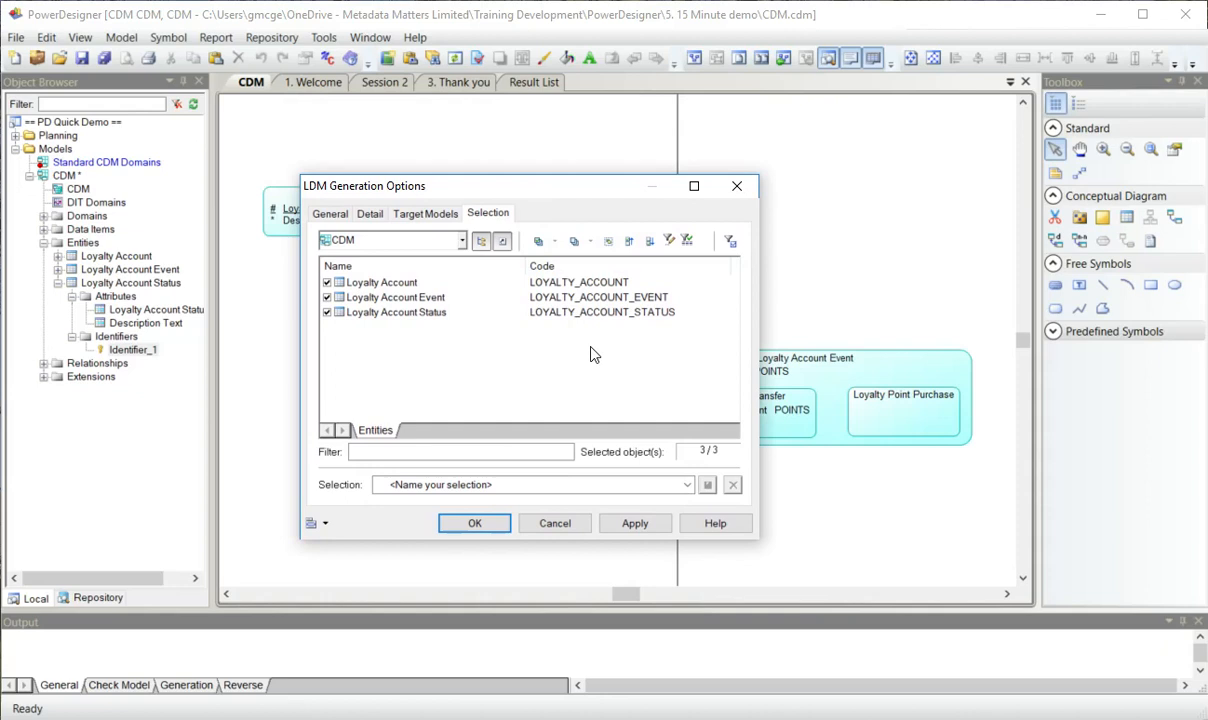
left_click(474, 524)
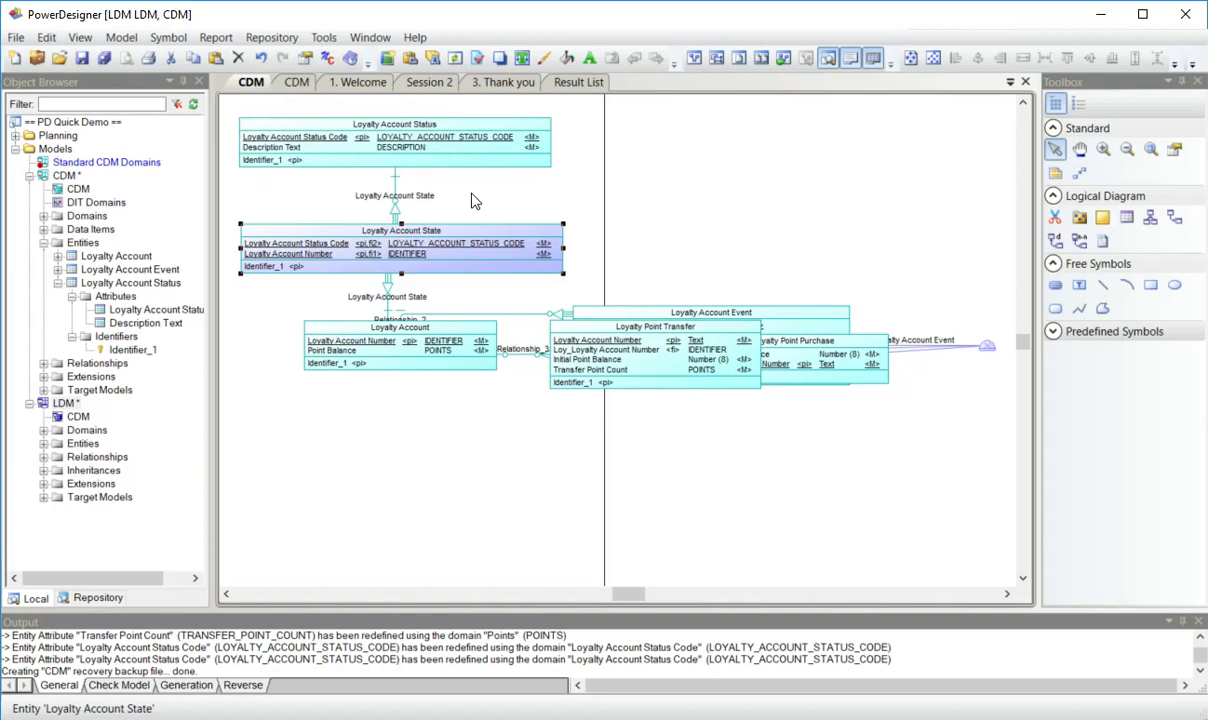
mouse_move(410, 236)
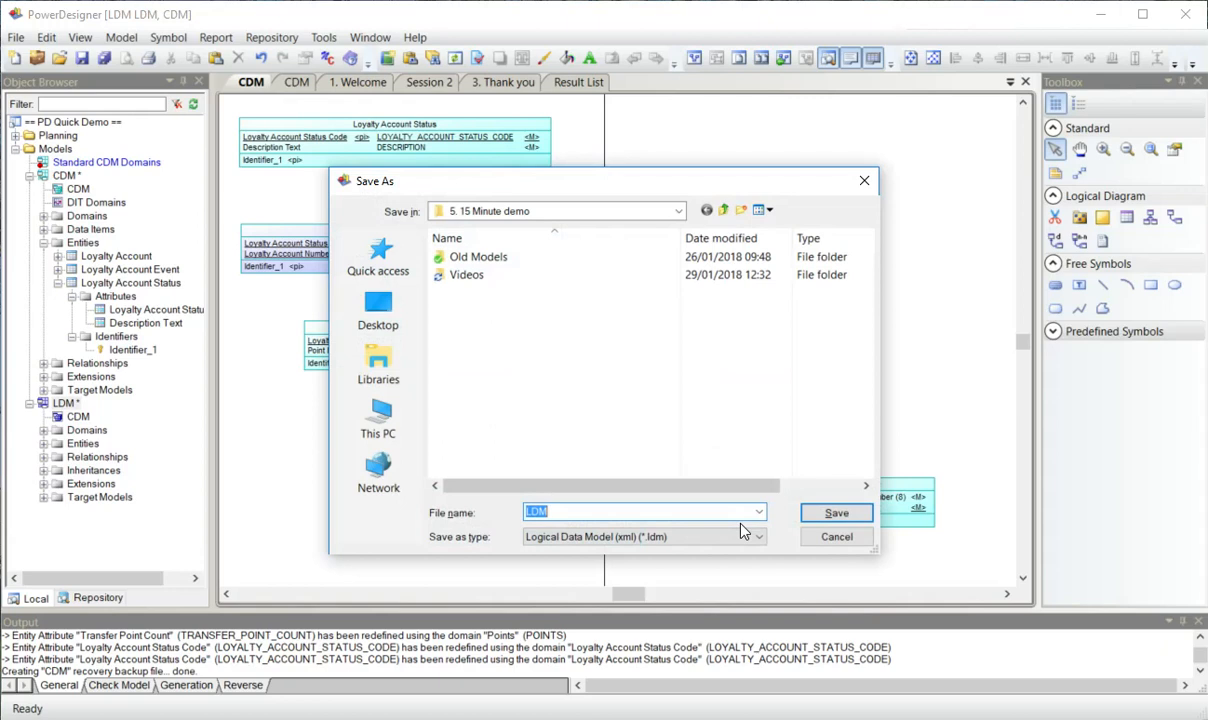
Save the generated logical model as LDM.ldm in the demo folder.
left_click(836, 512)
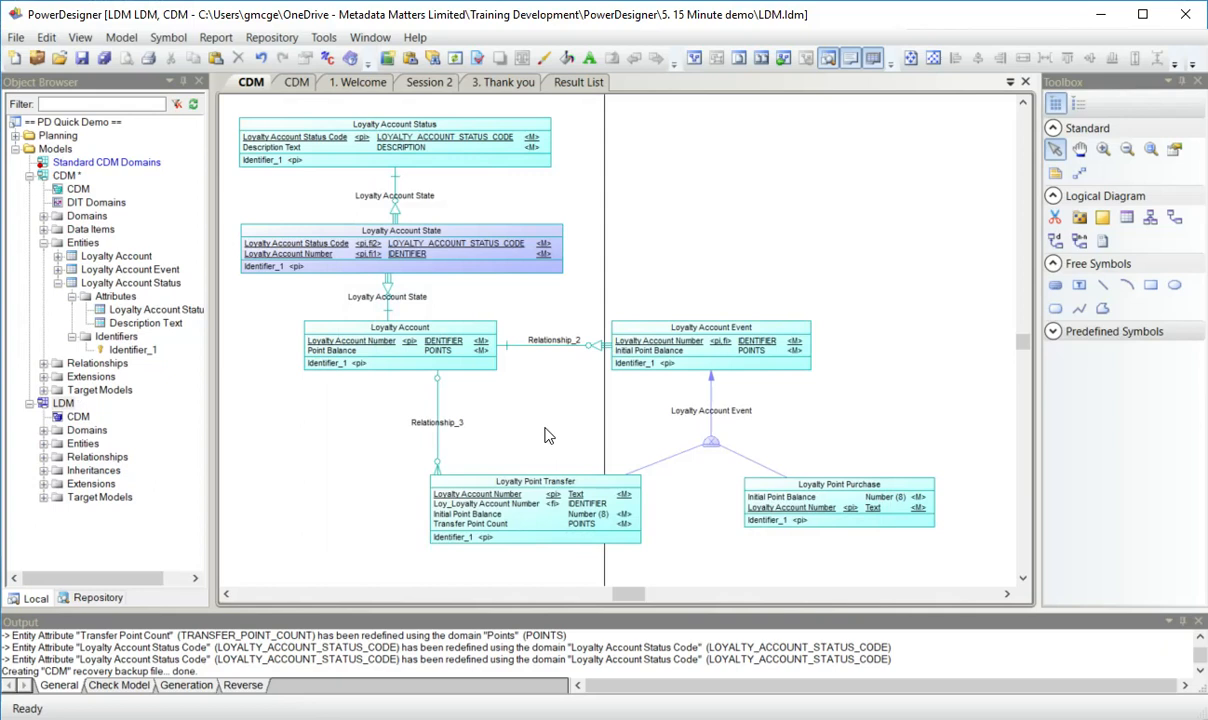
mouse_move(712, 452)
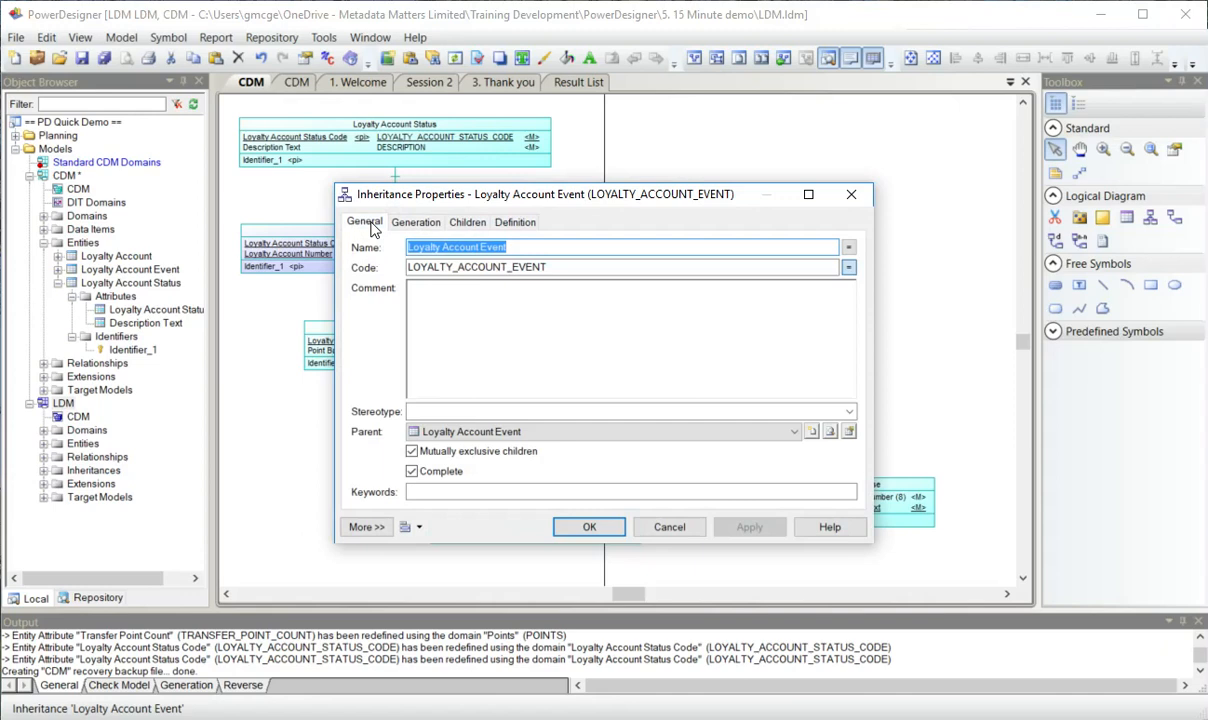
Set the inheritance to generate children only, inheriting all attributes.
left_click(792, 432)
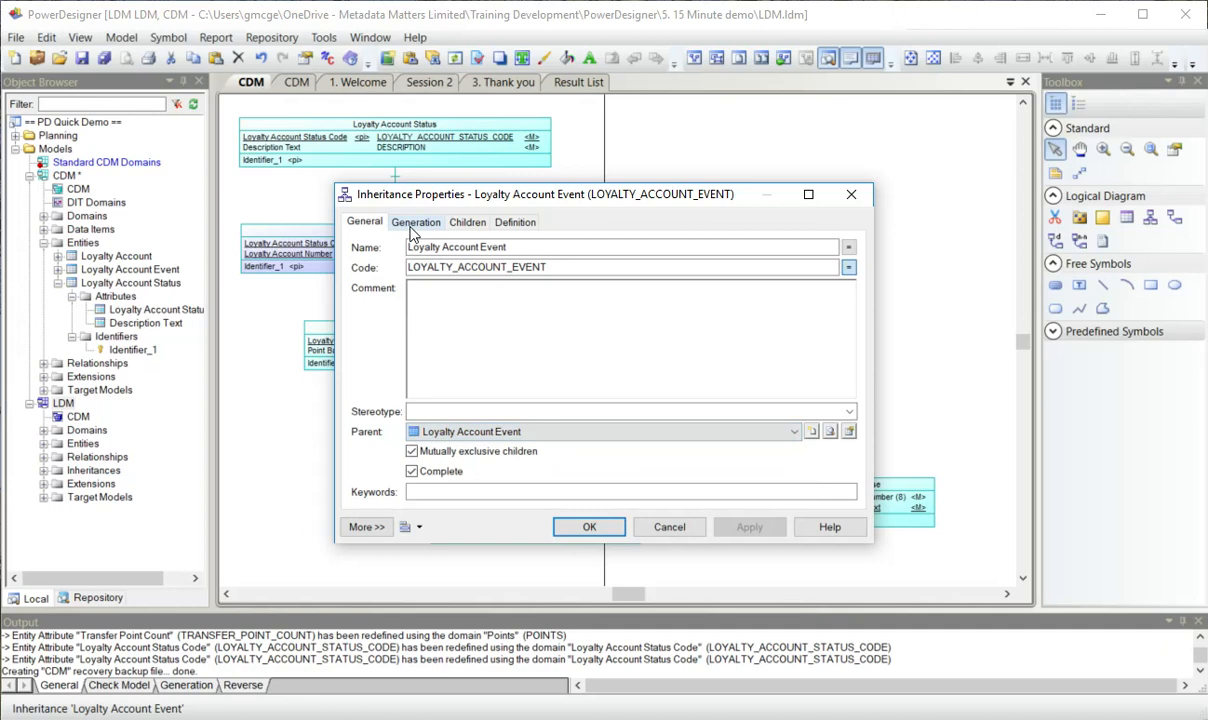
left_click(416, 220)
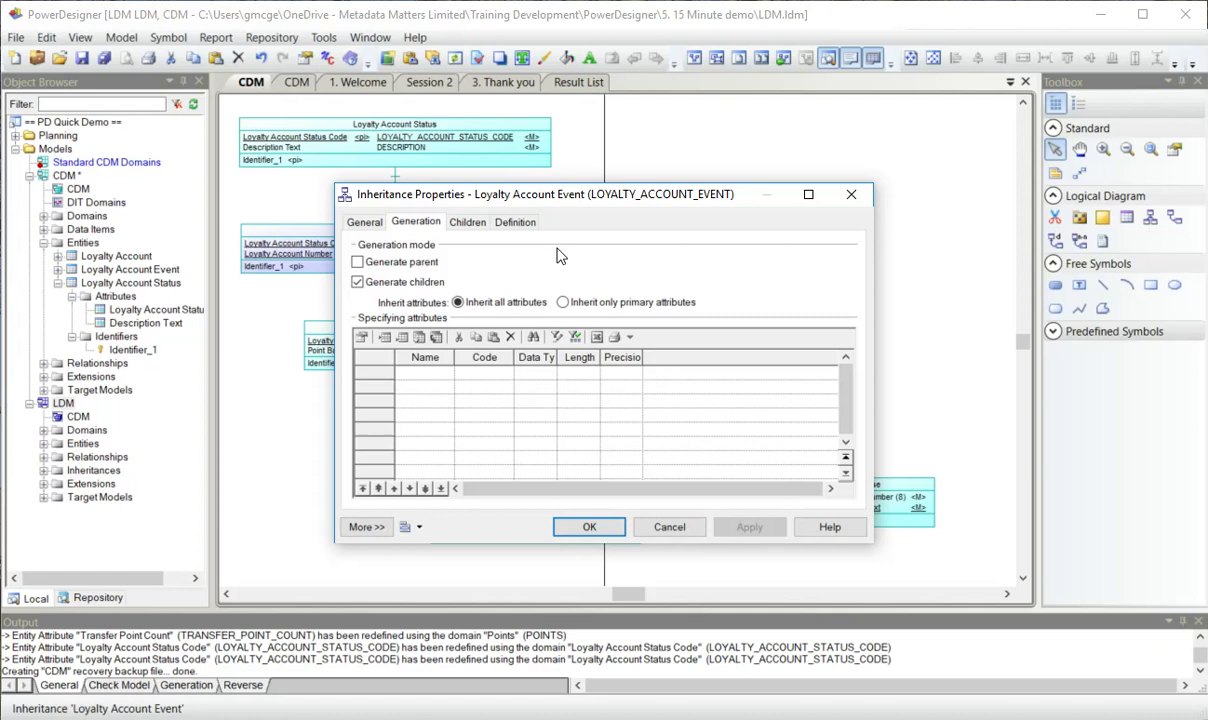
left_click(356, 260)
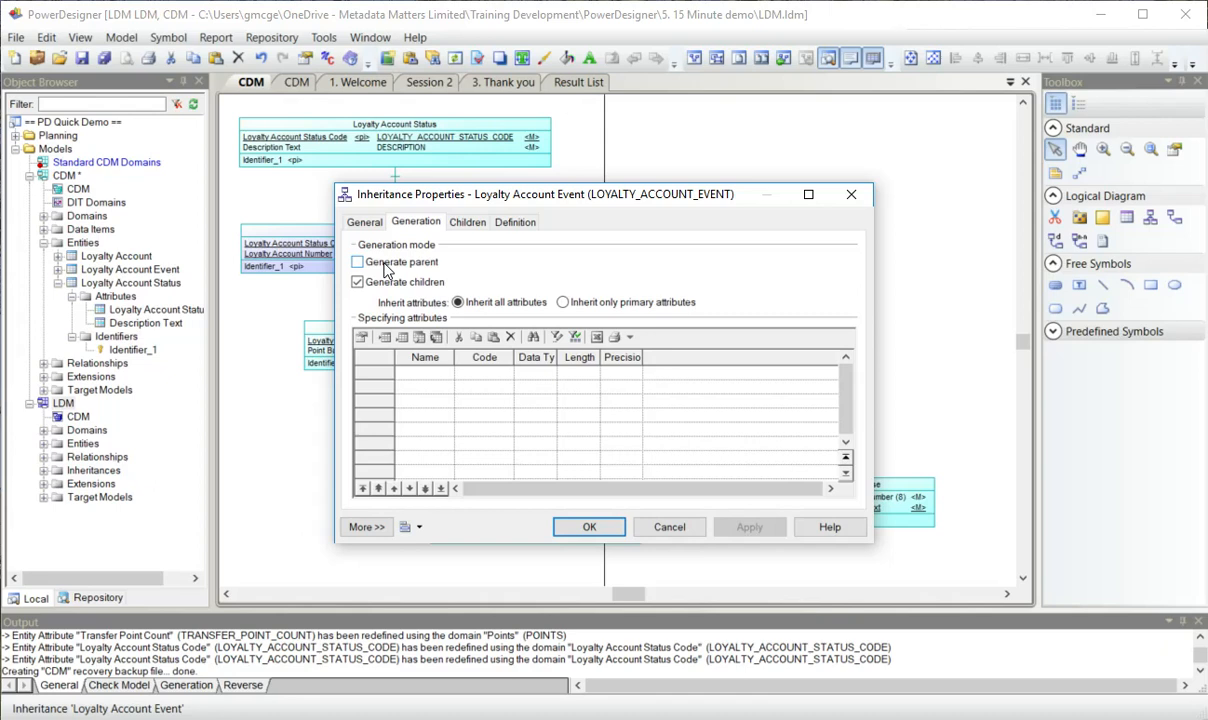
mouse_move(418, 270)
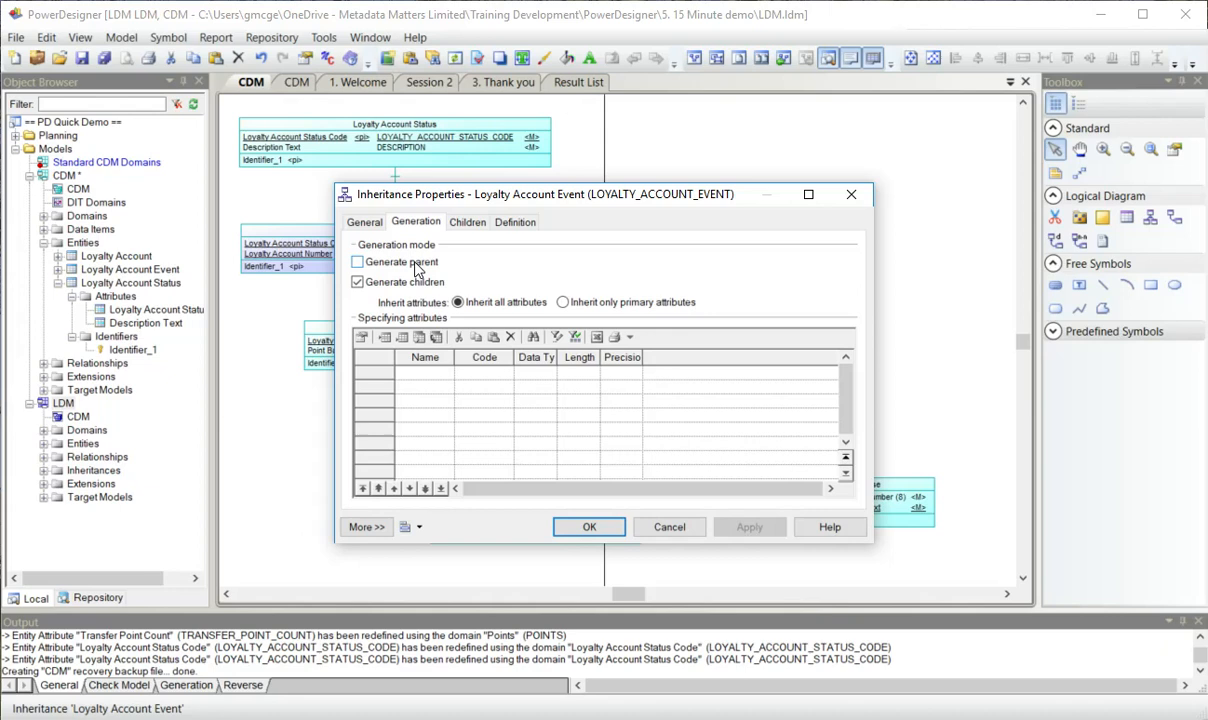
left_click(356, 280)
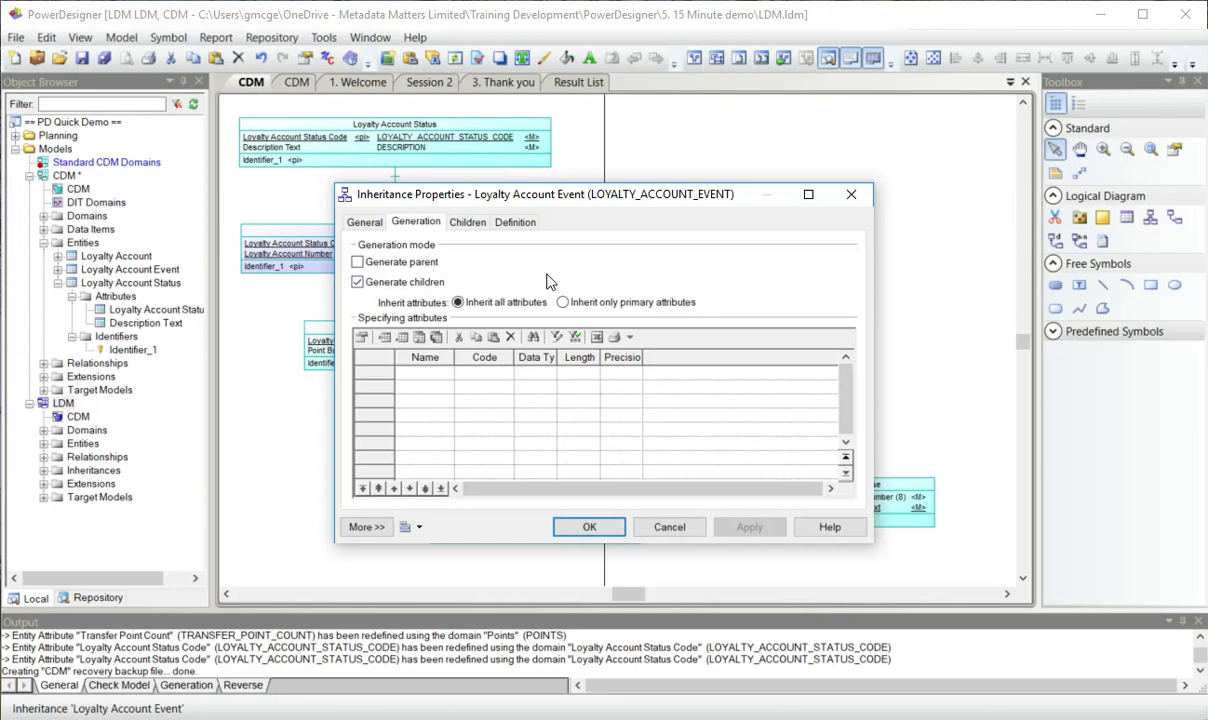
mouse_move(488, 320)
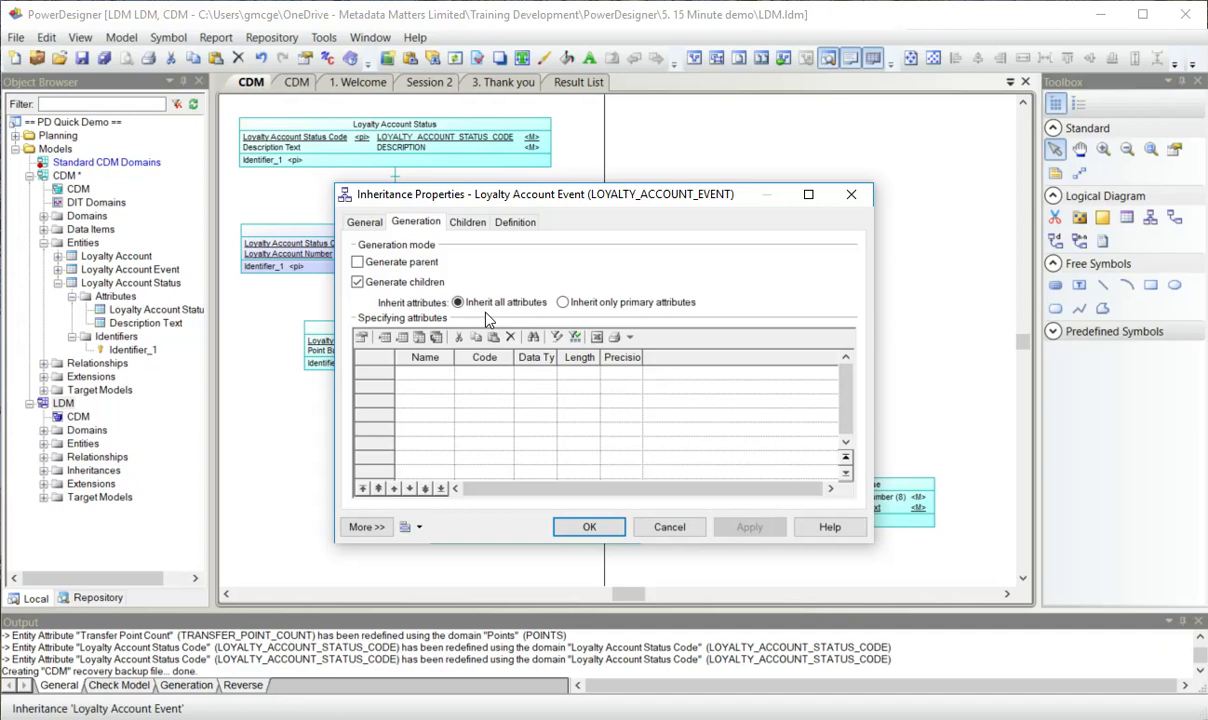
mouse_move(510, 316)
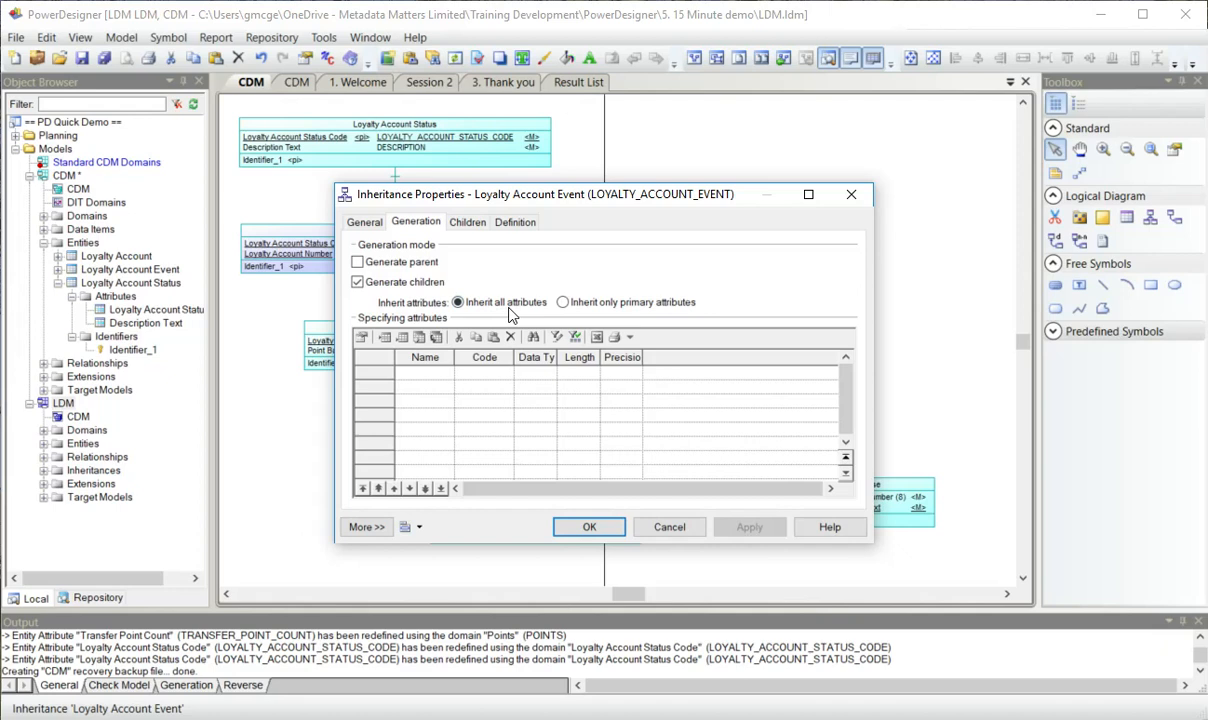
mouse_move(488, 364)
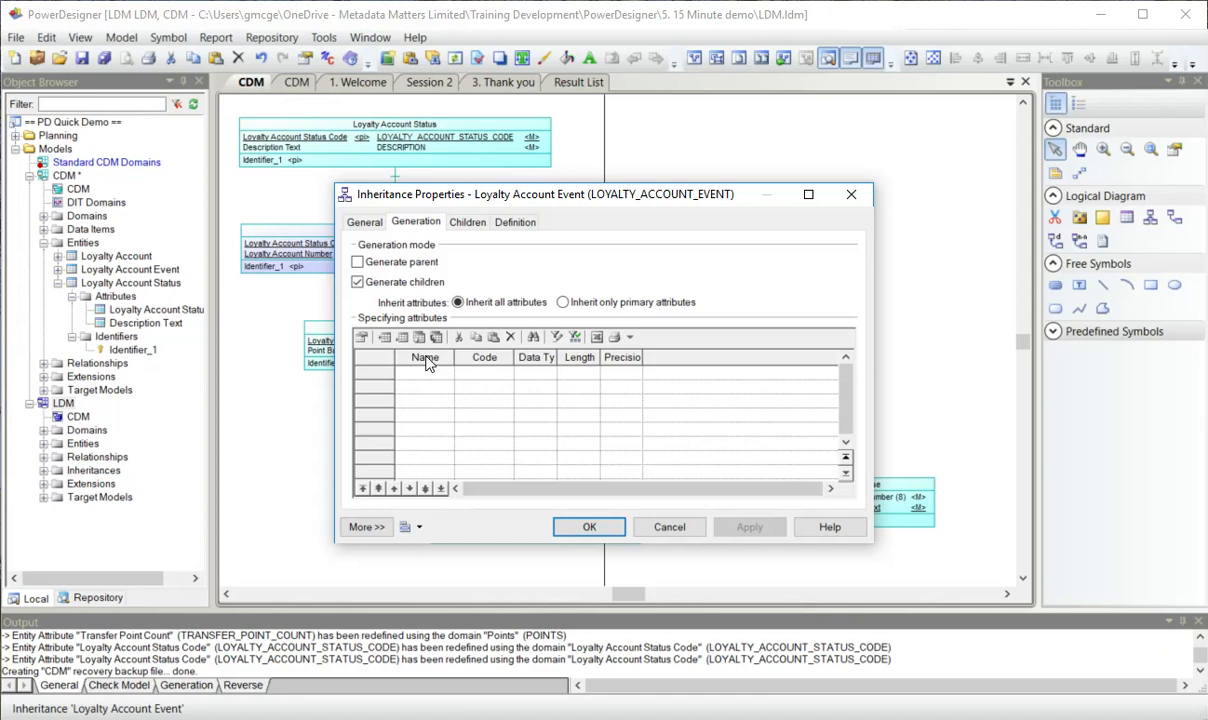
mouse_move(468, 346)
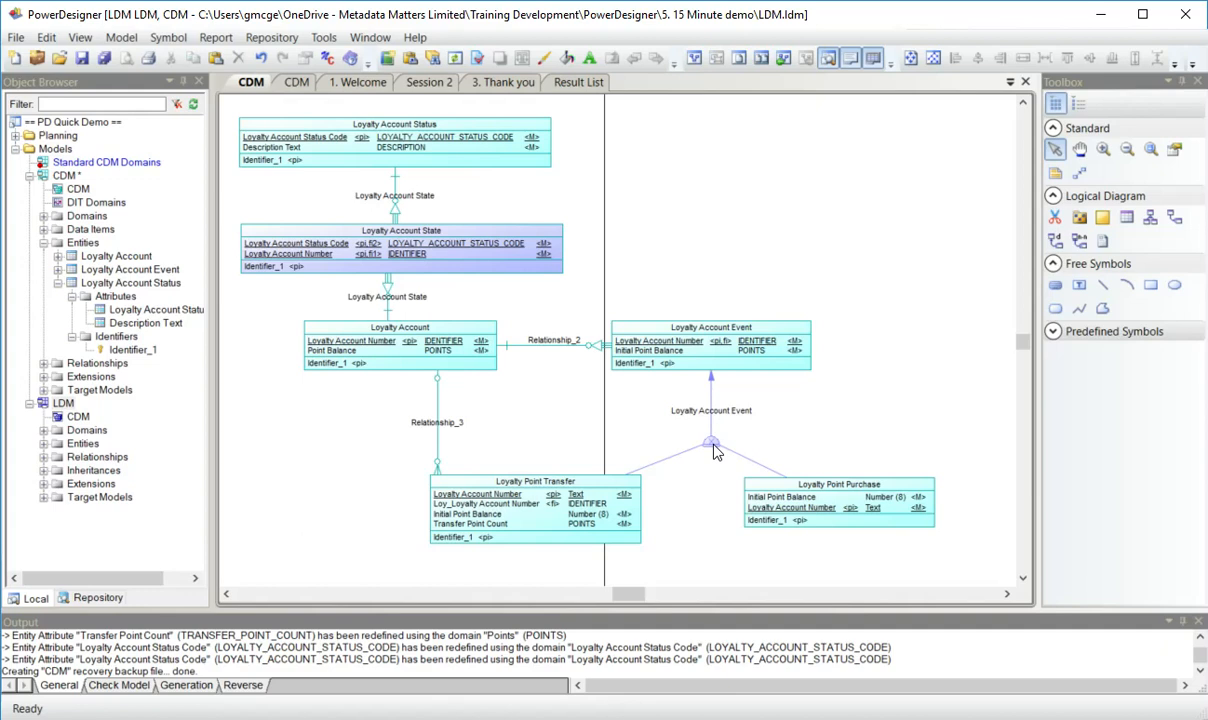
mouse_move(728, 440)
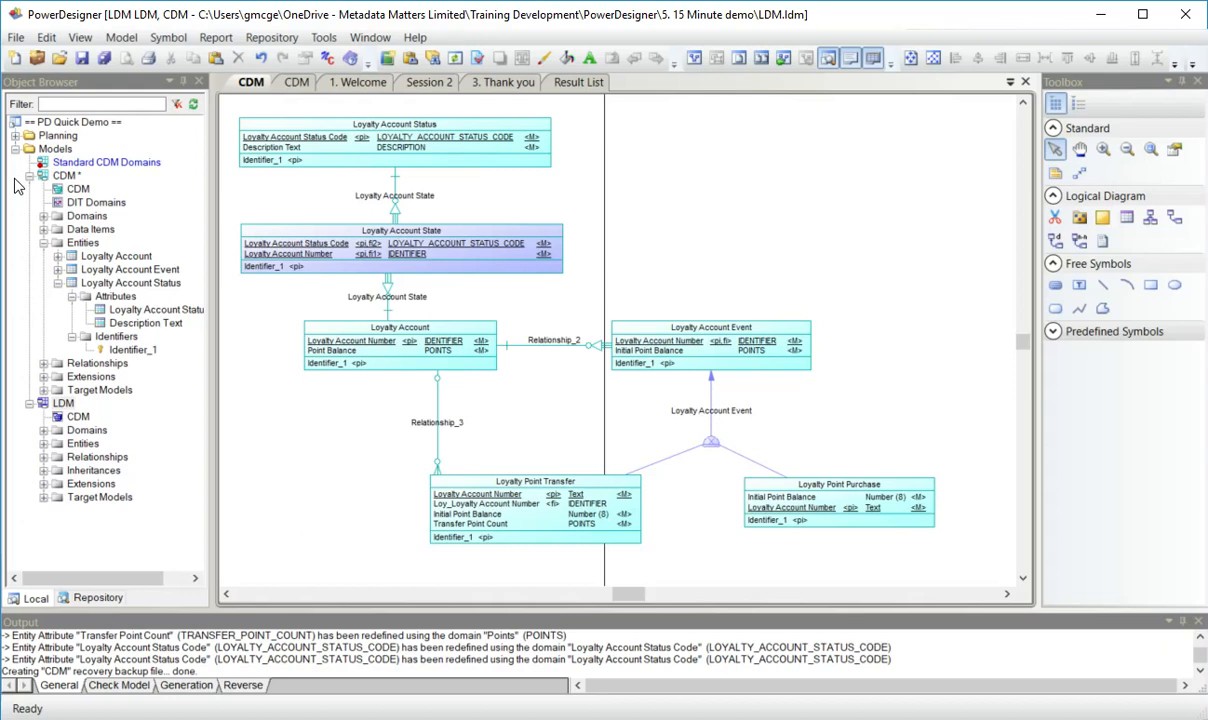
Create a new dependency matrix from the LDM model's context menu.
right_click(64, 188)
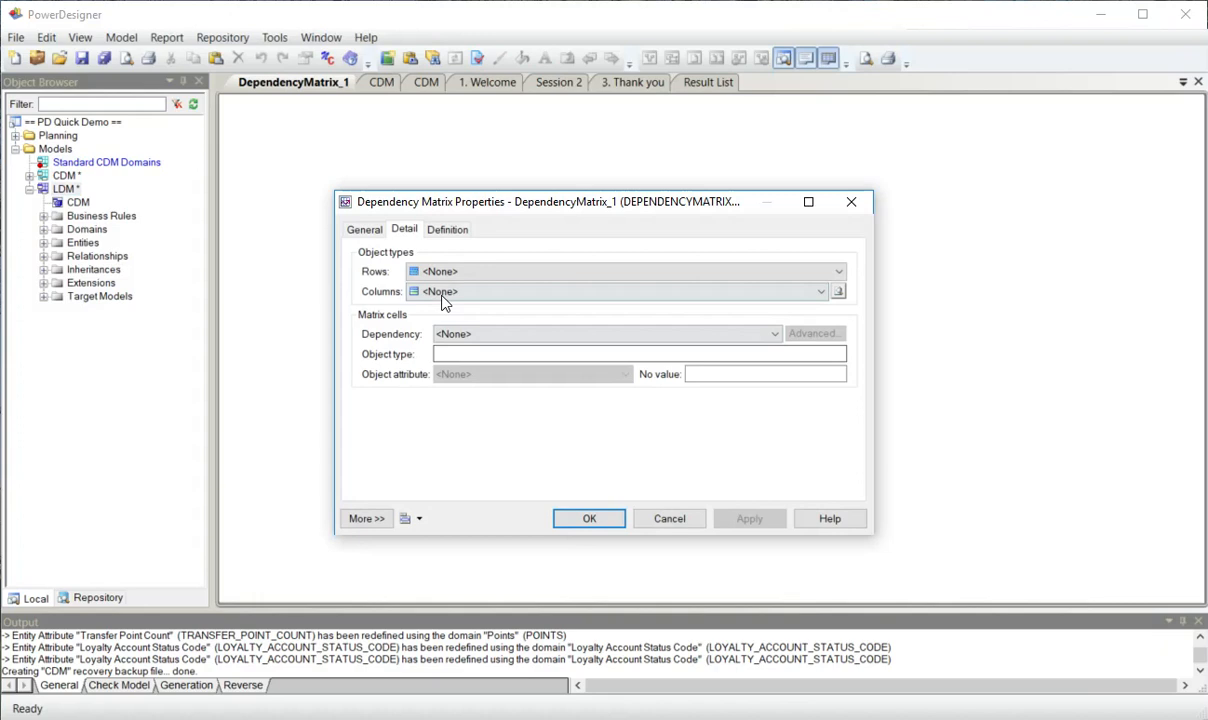
Define rows as Entity Attribute, columns as Business Rule, and name the matrix Att Rules.
left_click(838, 292)
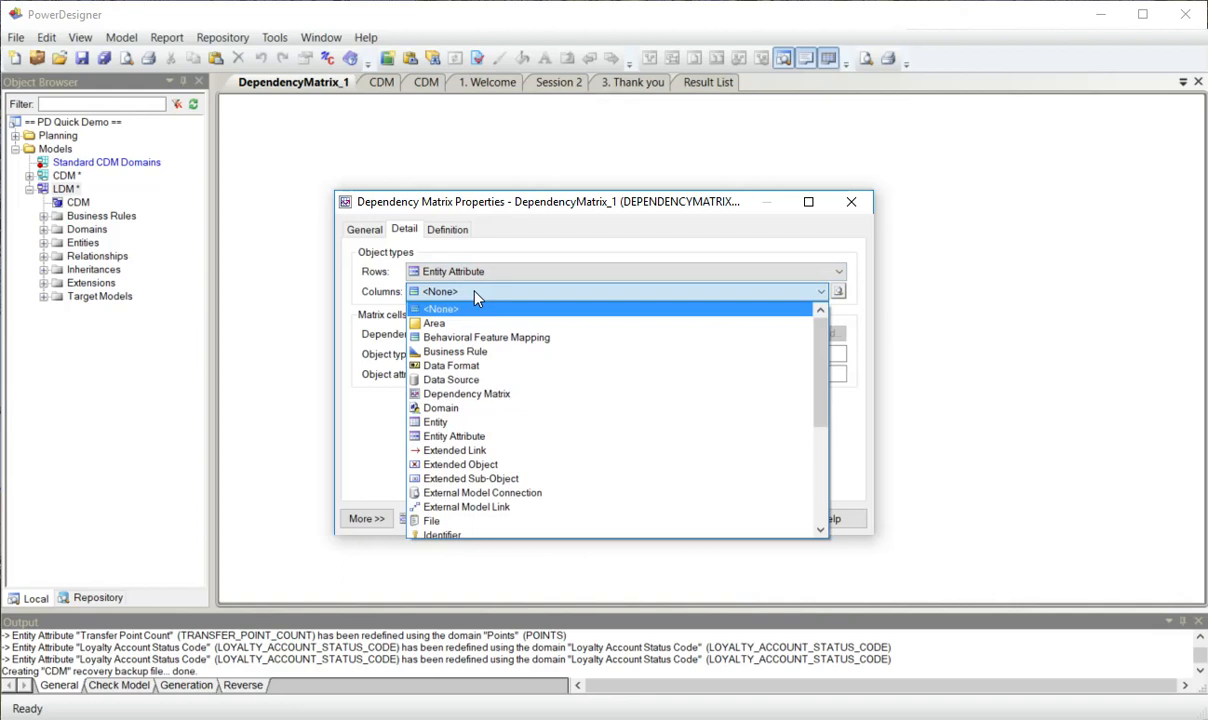
left_click(456, 352)
type("A")
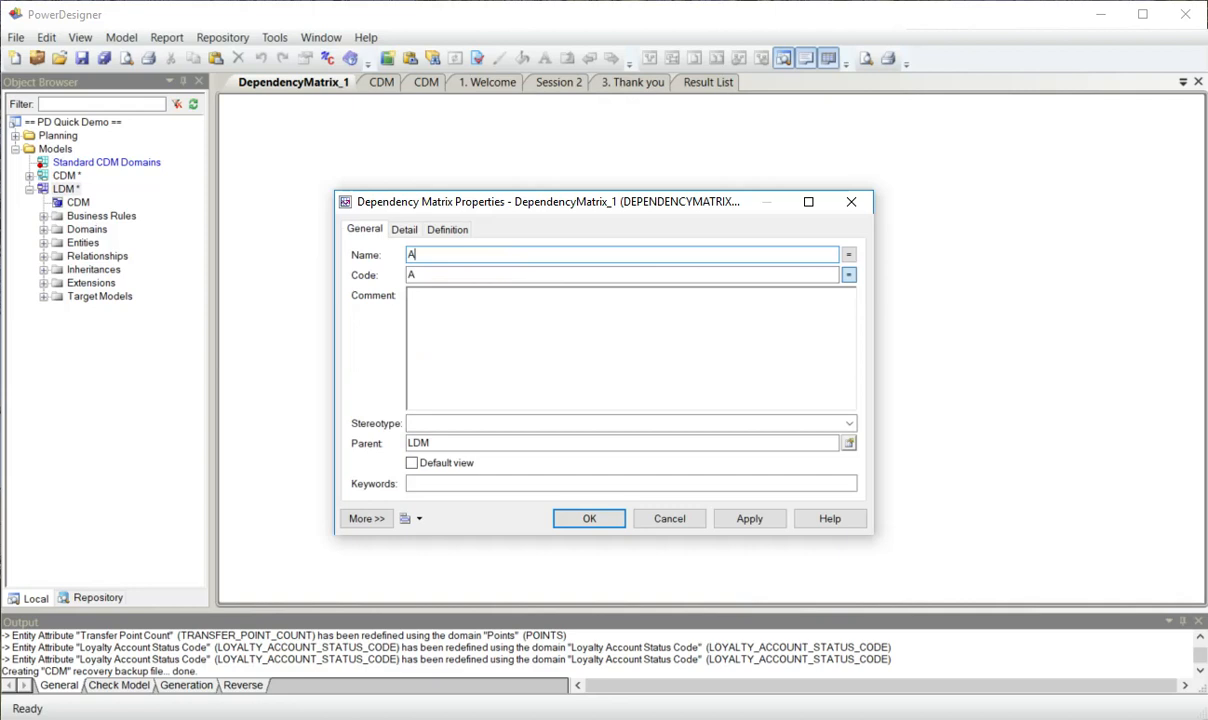
left_click(588, 518)
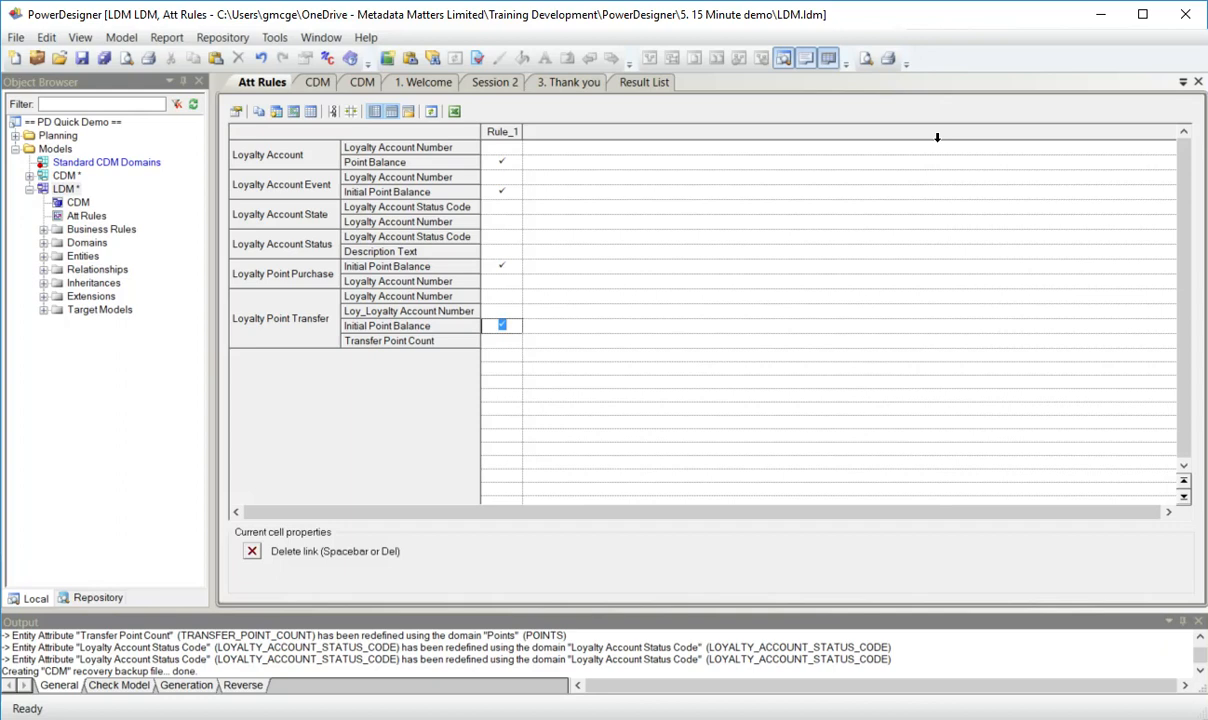
Link Loyalty Point Transfer's Initial Point Balance attribute to Rule_1.
left_click(316, 82)
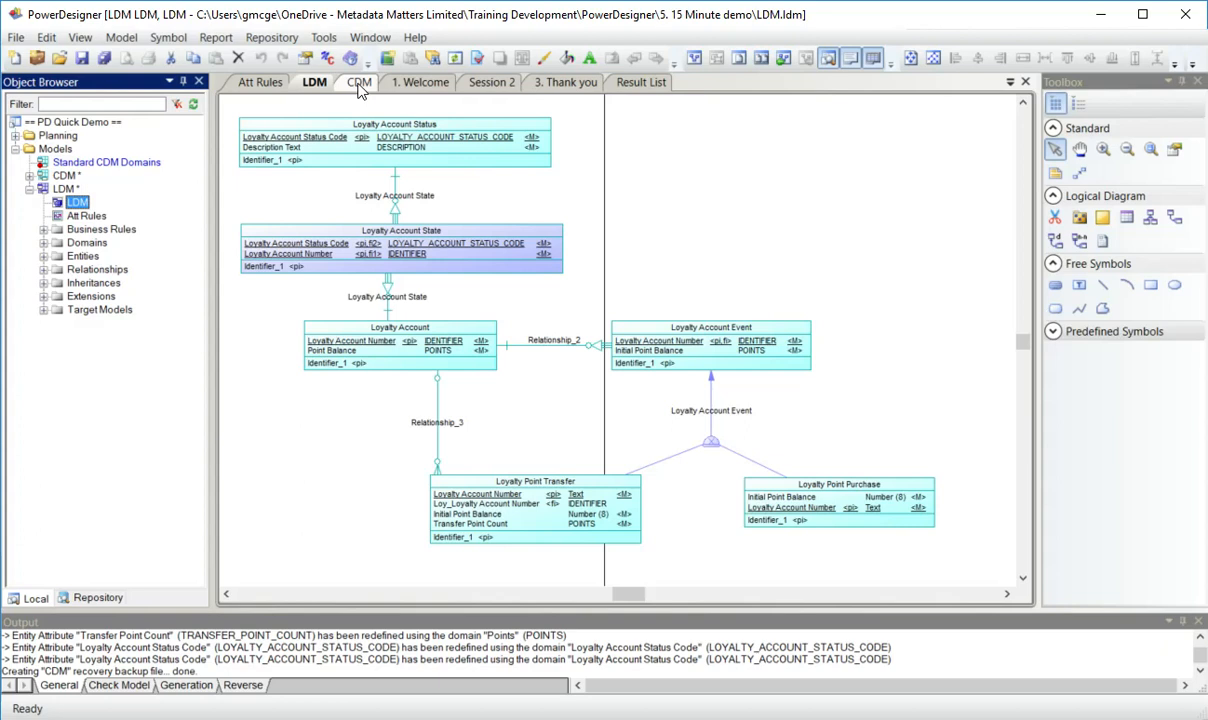
Close the CDM diagram from its tab's context menu, leaving the LDM diagram.
right_click(358, 82)
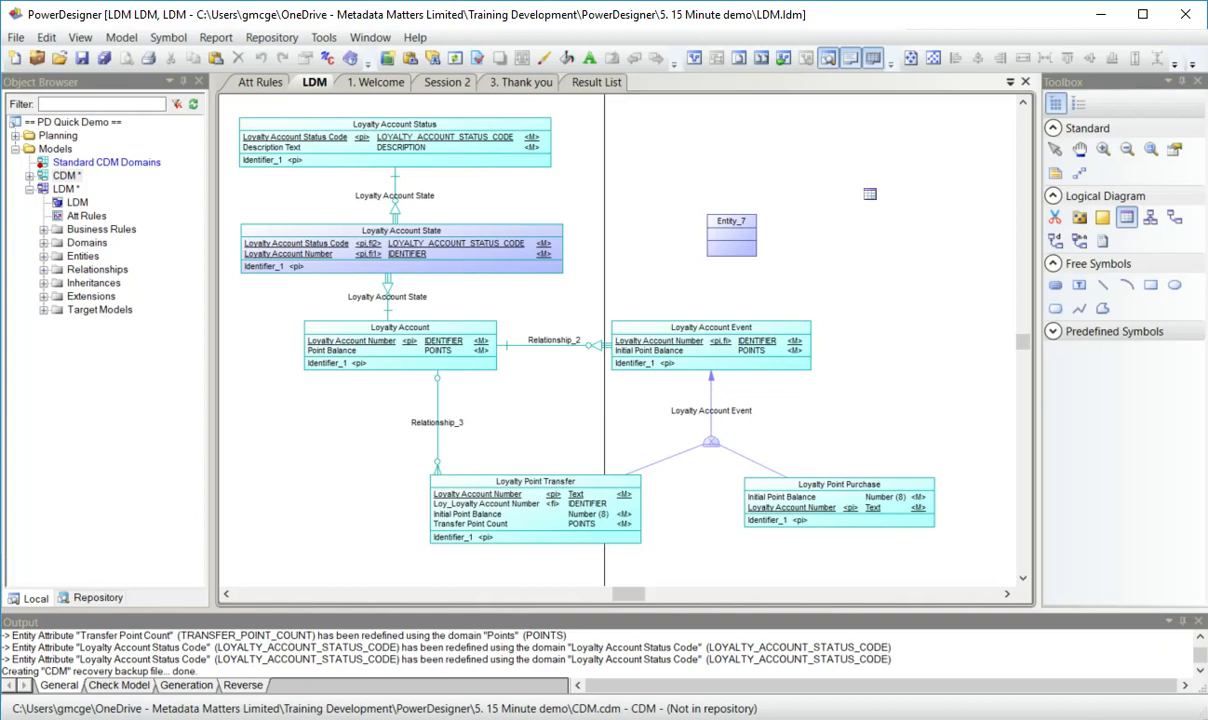
mouse_move(874, 204)
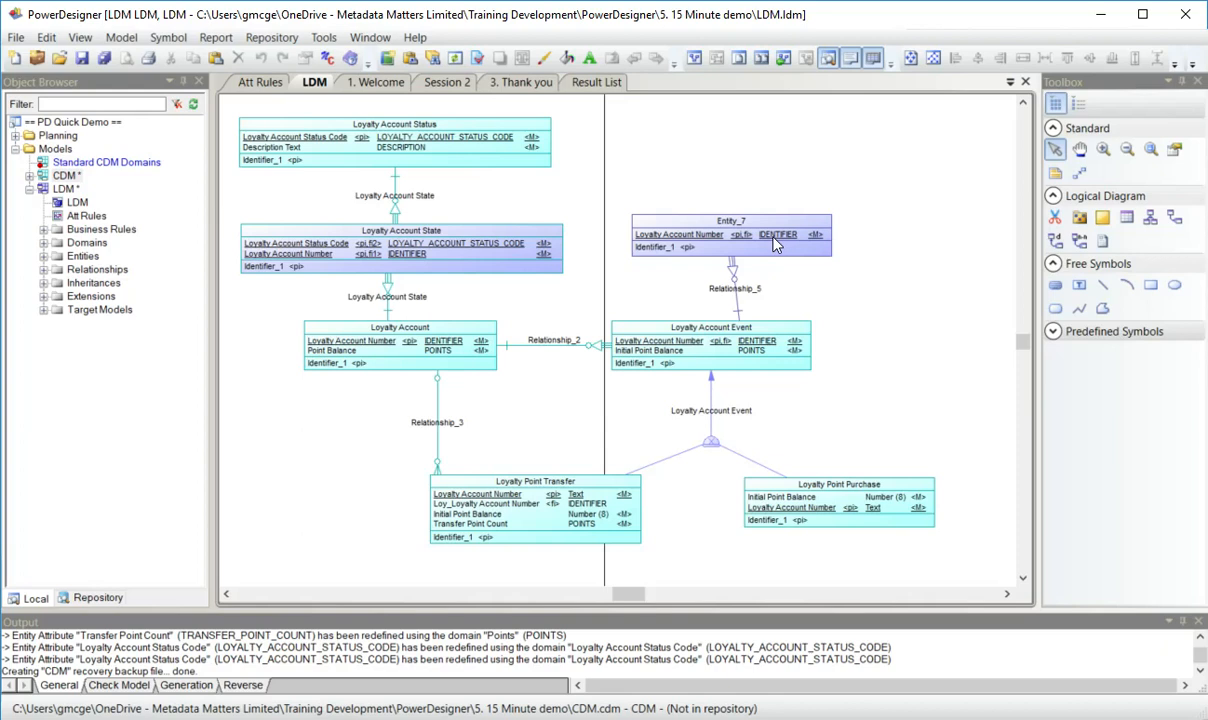
Mark Relationship_5 as Dependent so Entity_7 inherits Loyalty Account Number as identifier.
double_click(732, 270)
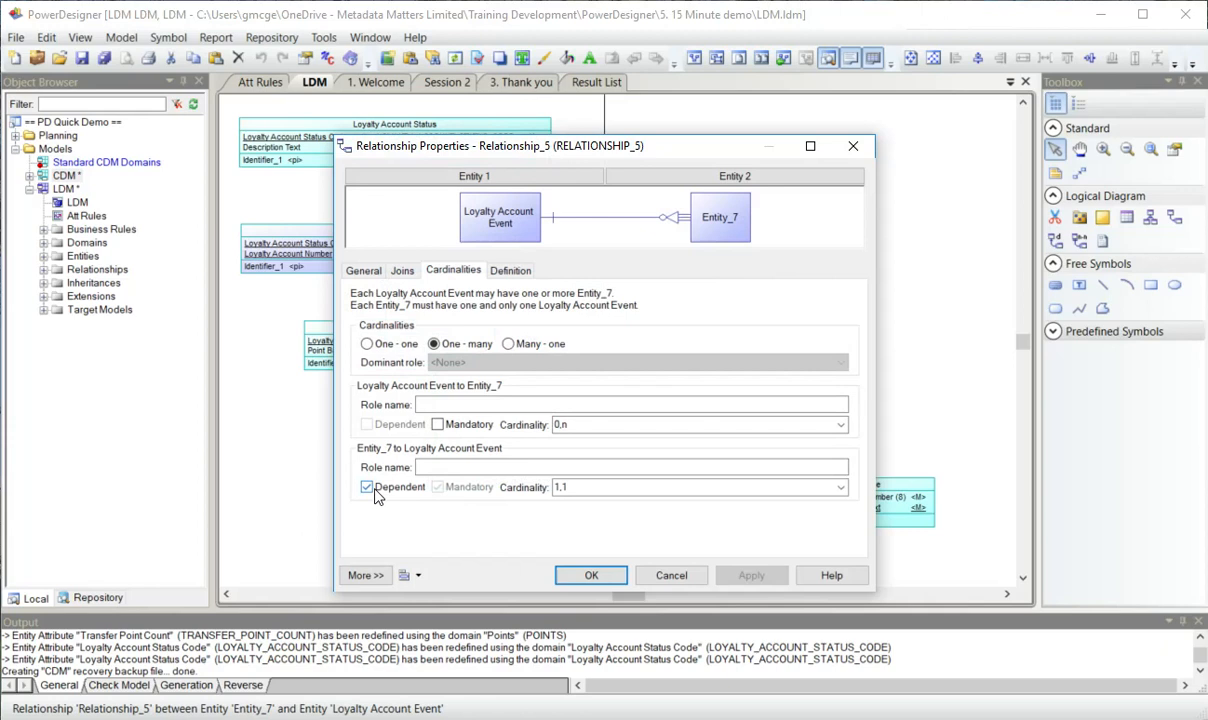
left_click(590, 576)
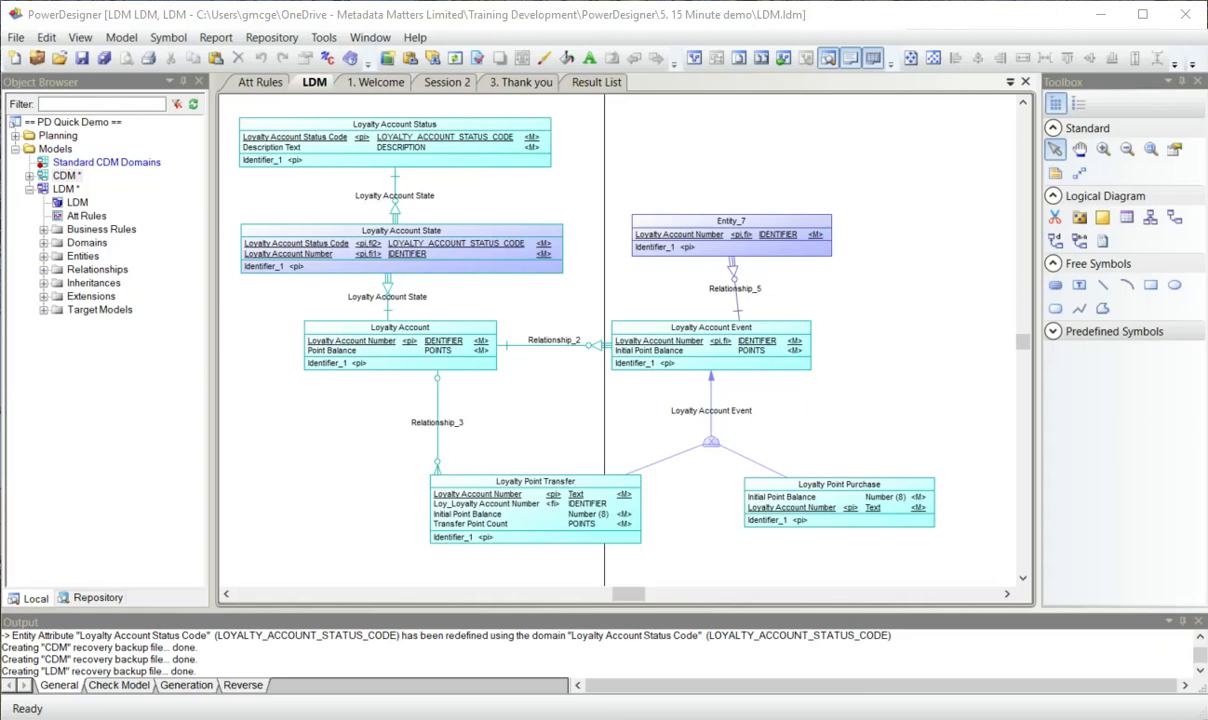
mouse_move(356, 340)
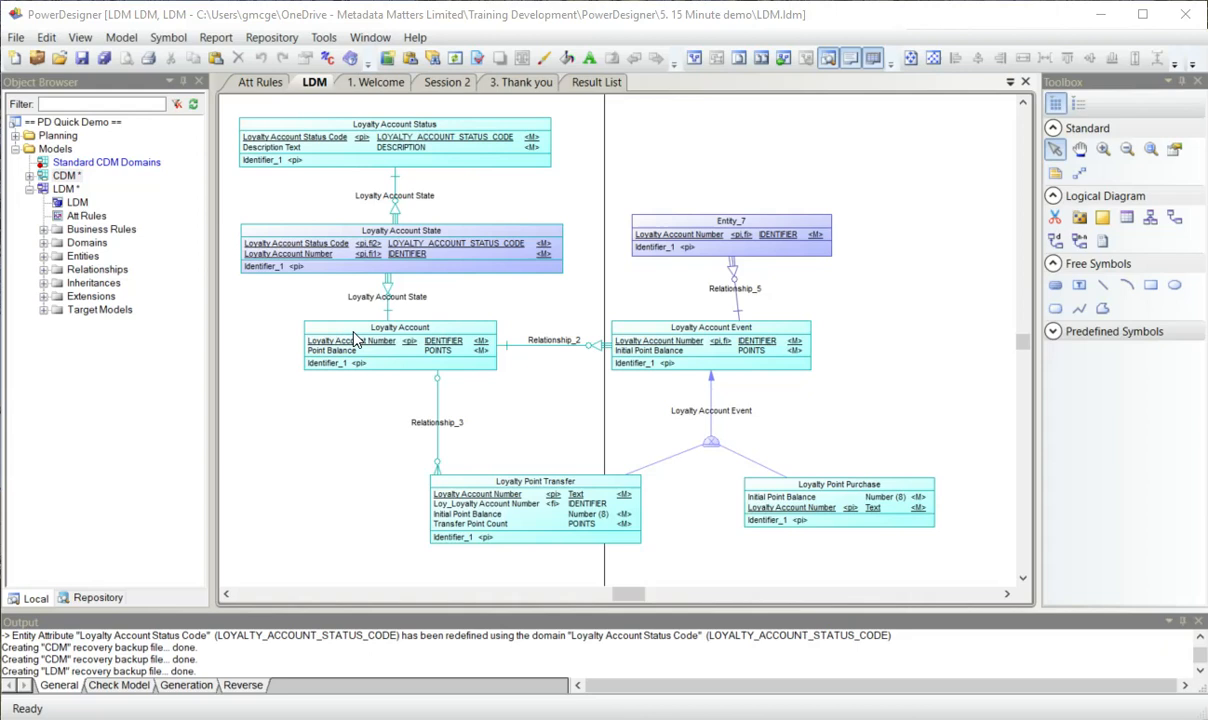
Add a Member Name attribute to the Loyalty Account entity and start creating its domain.
double_click(400, 328)
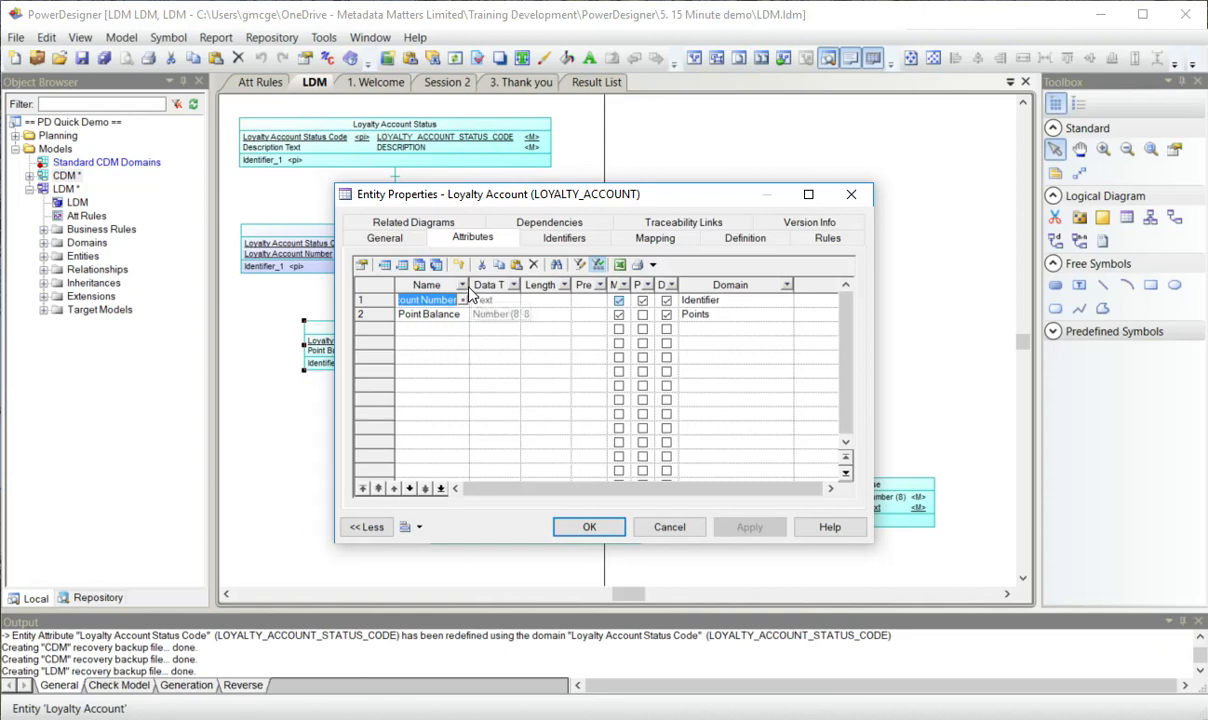
type("Mem")
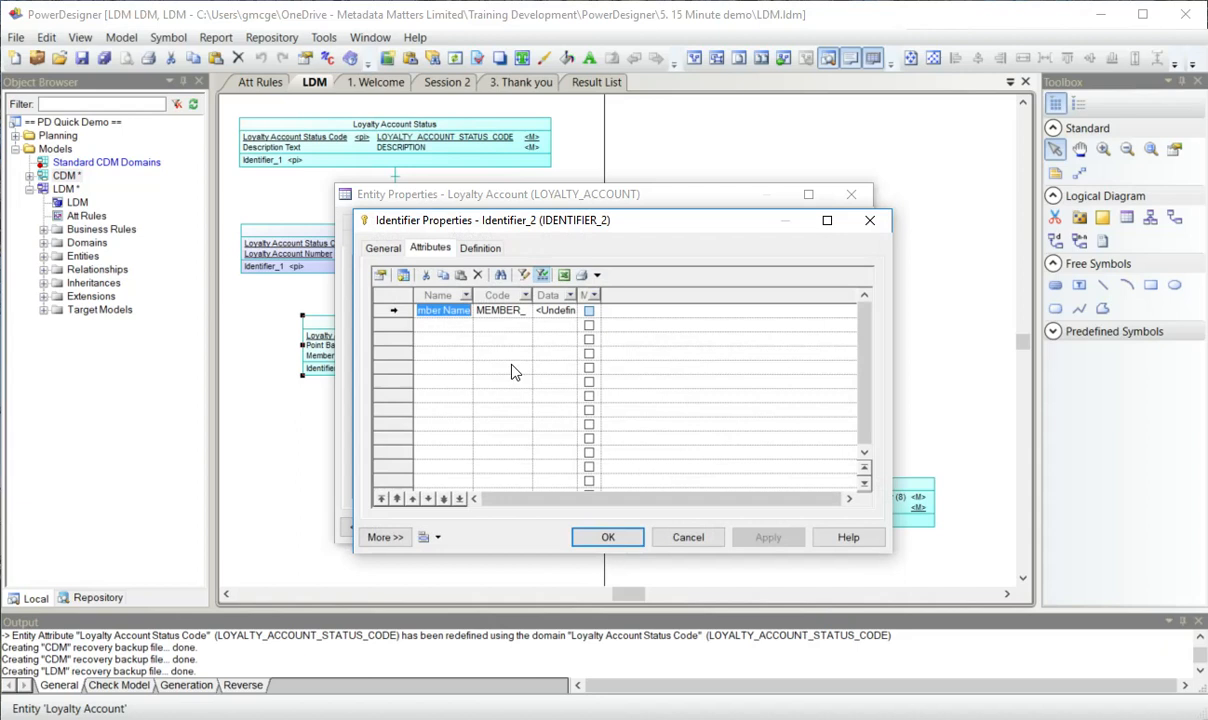
left_click(382, 248)
type("Loyalty Account Me")
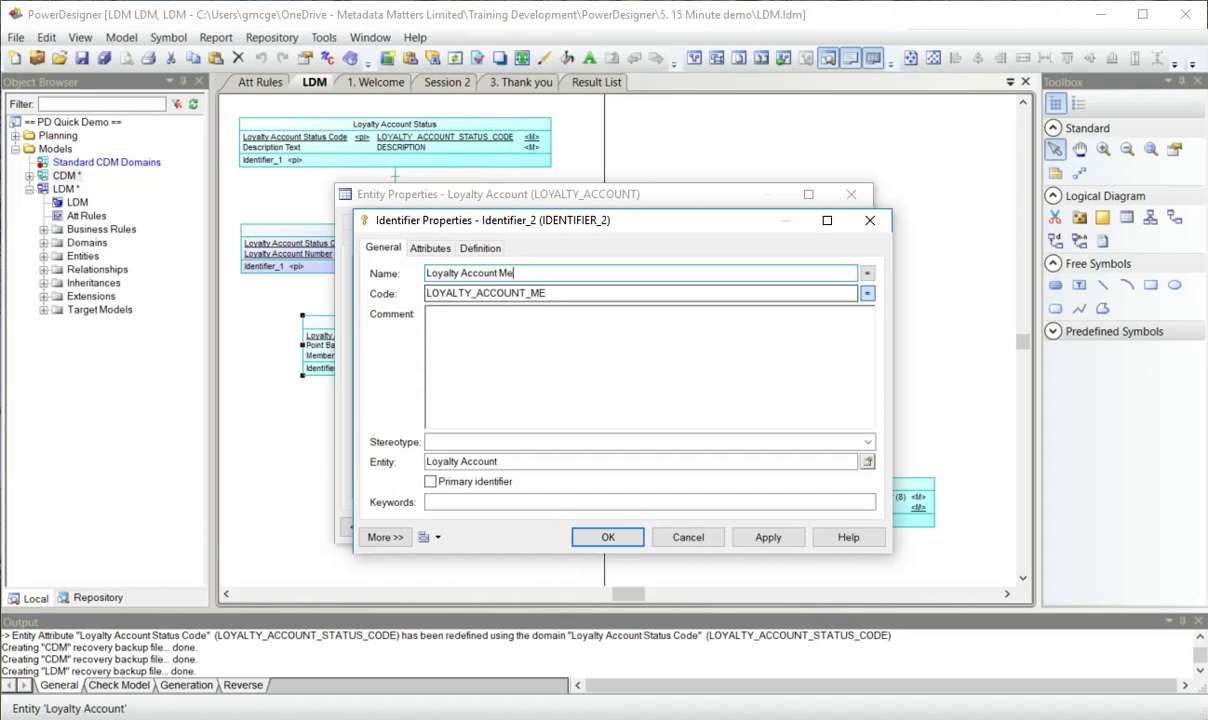
left_click(608, 536)
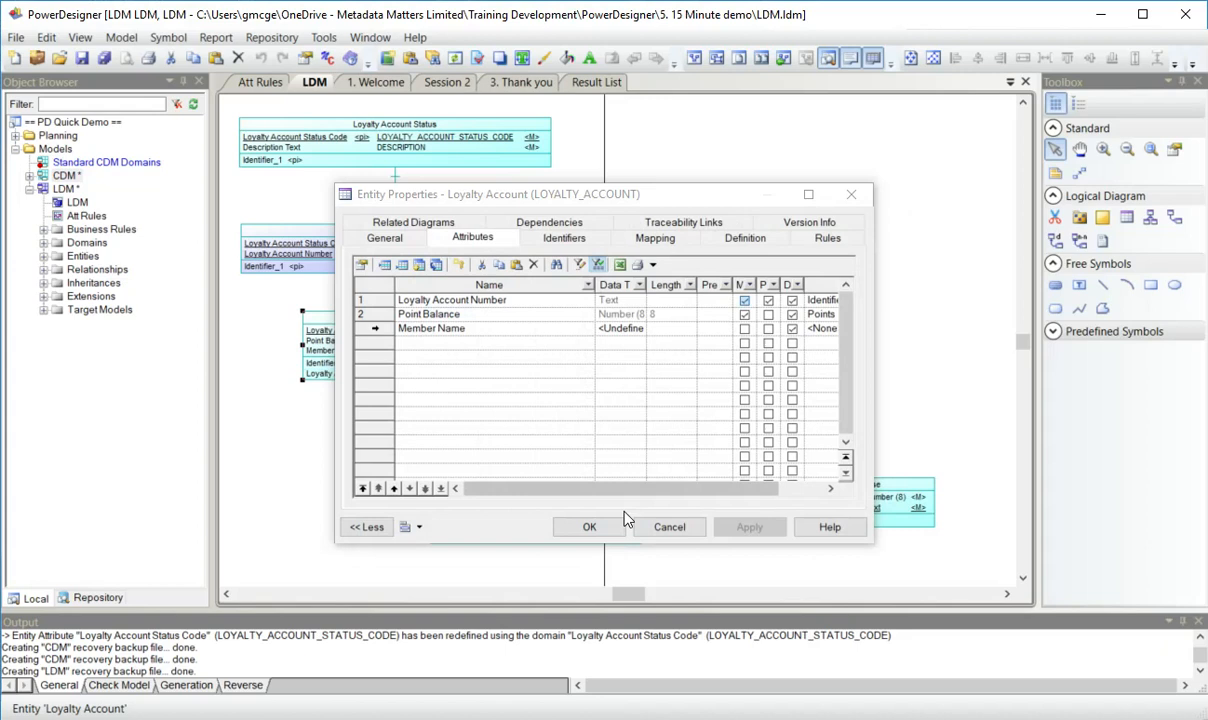
mouse_move(876, 408)
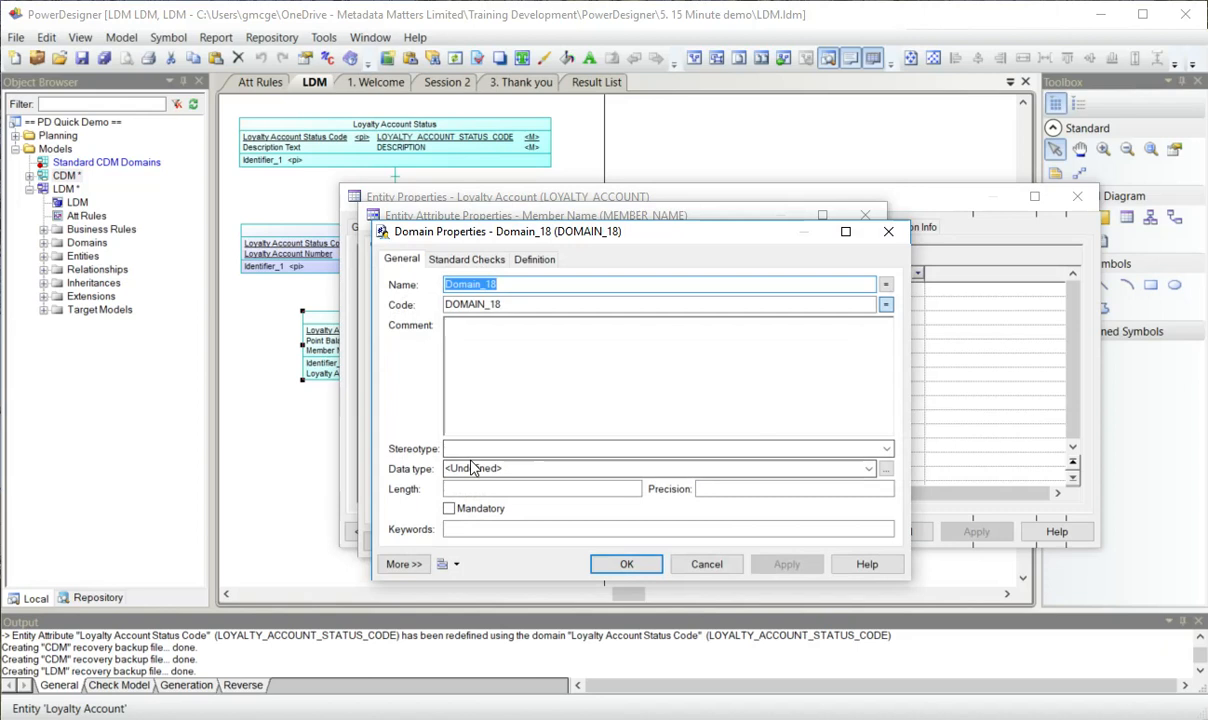
Name the new domain Person Name and apply it to Member Name.
type("Person Name")
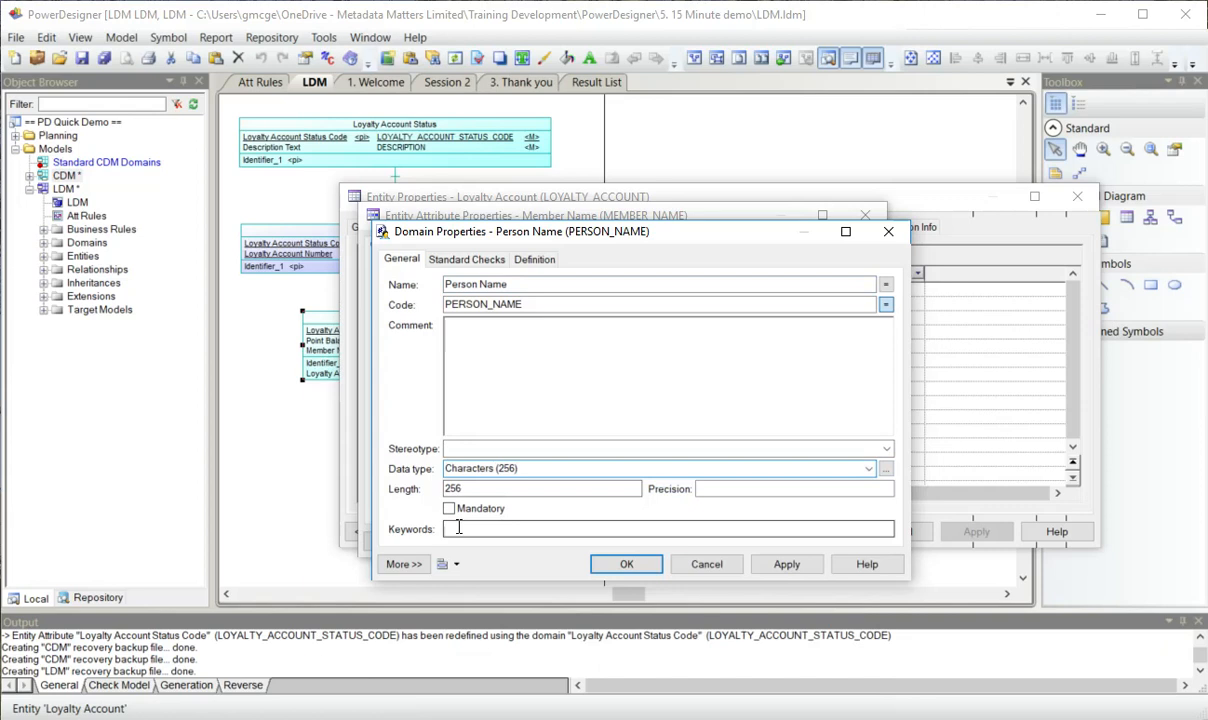
left_click(626, 564)
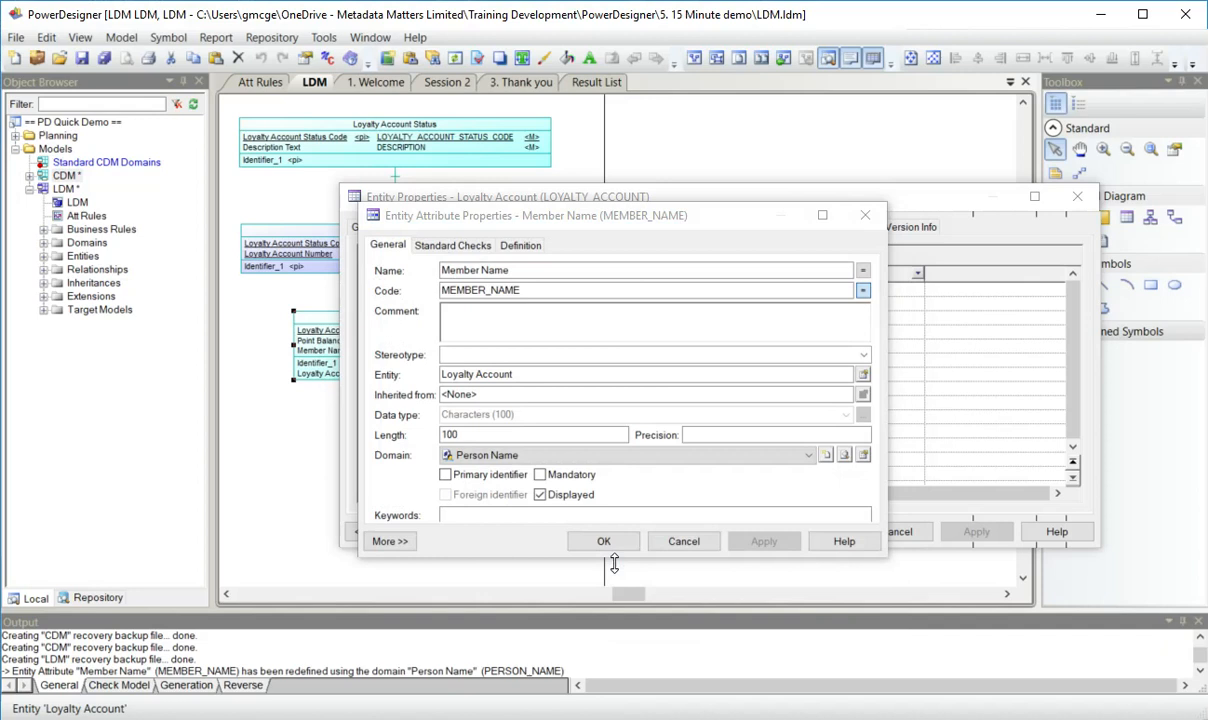
left_click(604, 540)
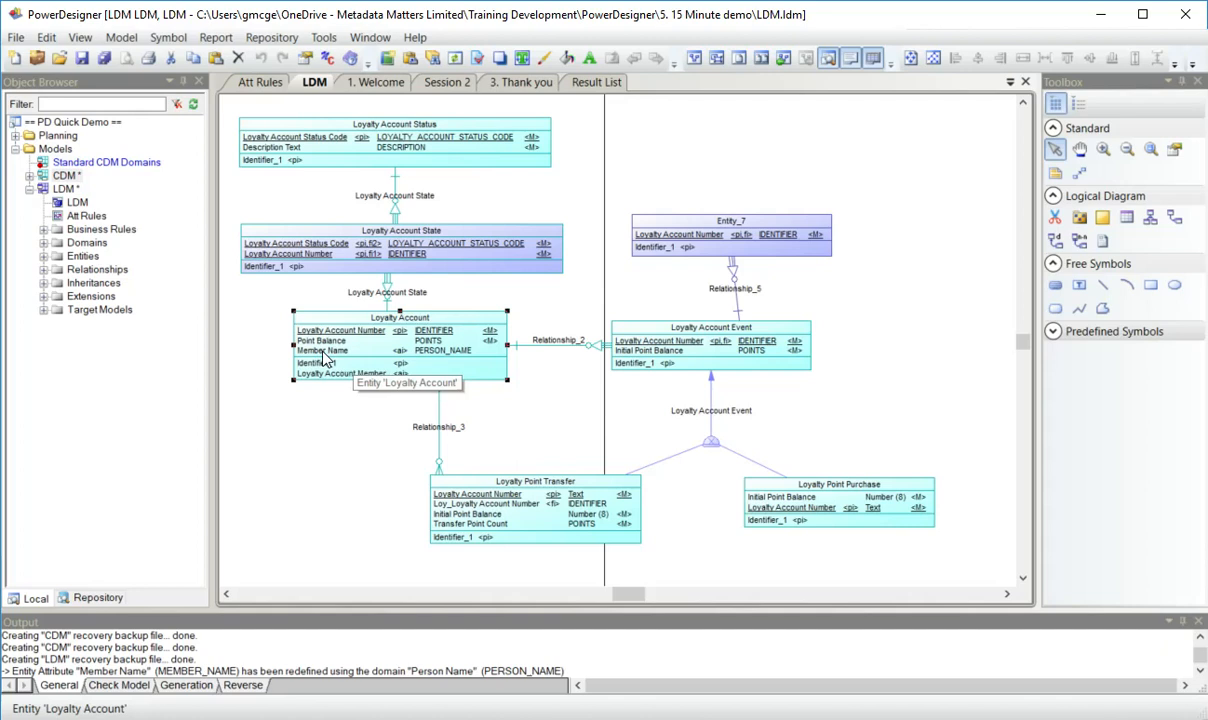
double_click(322, 352)
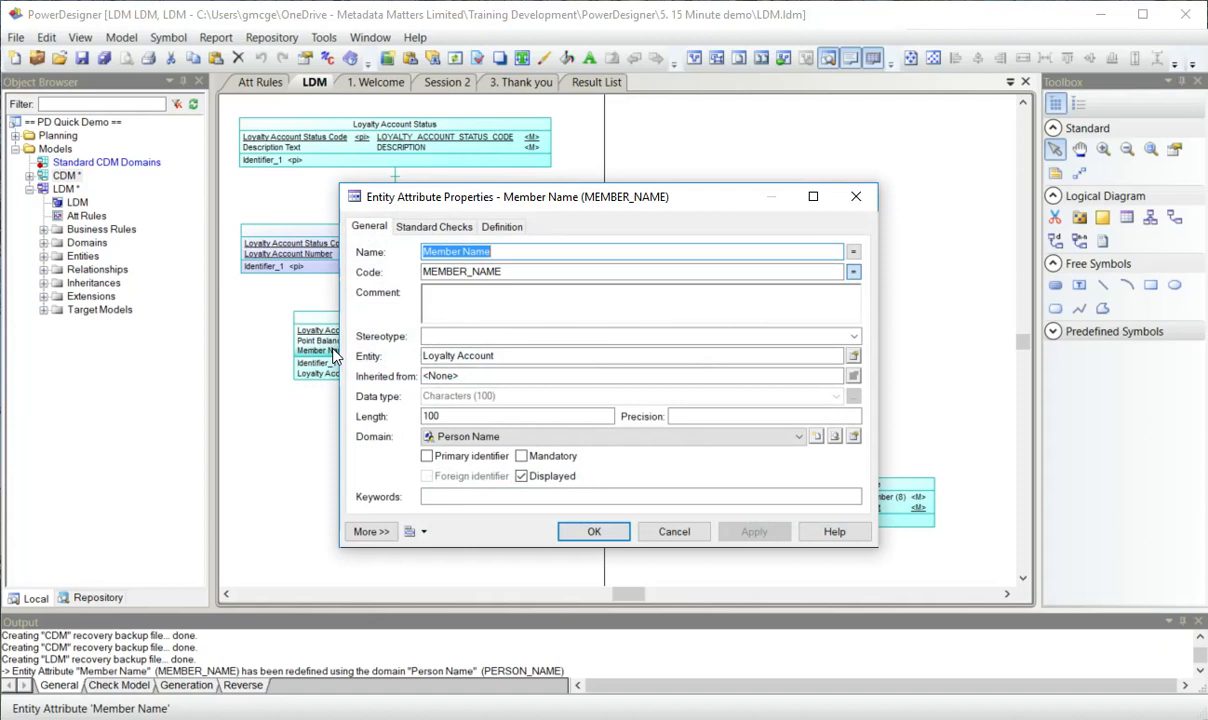
left_click(592, 532)
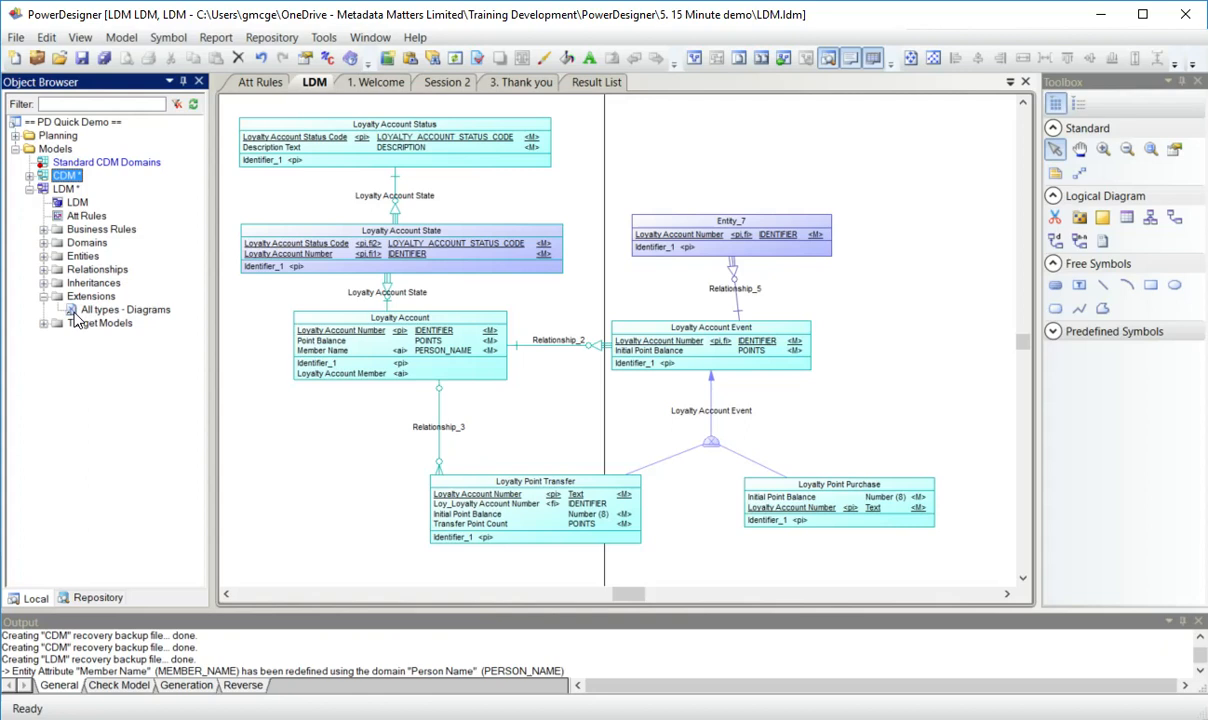
Set the logical diagram's page setup to Landscape orientation.
left_click(124, 308)
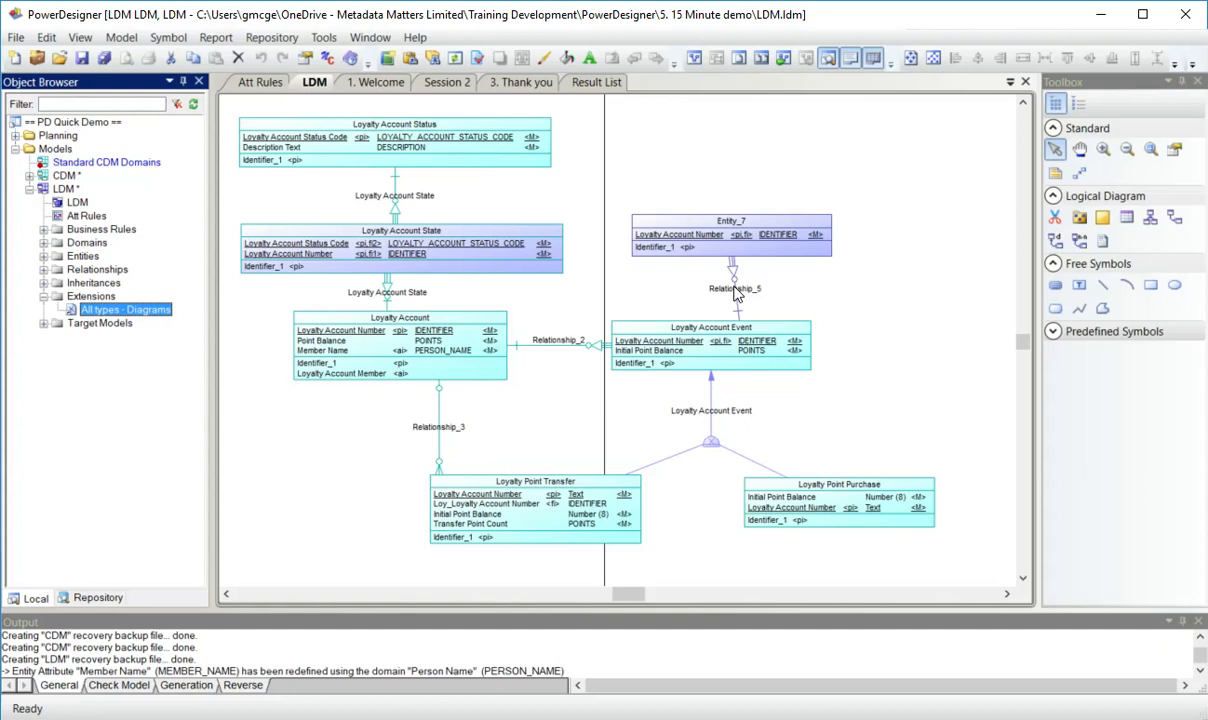
right_click(948, 254)
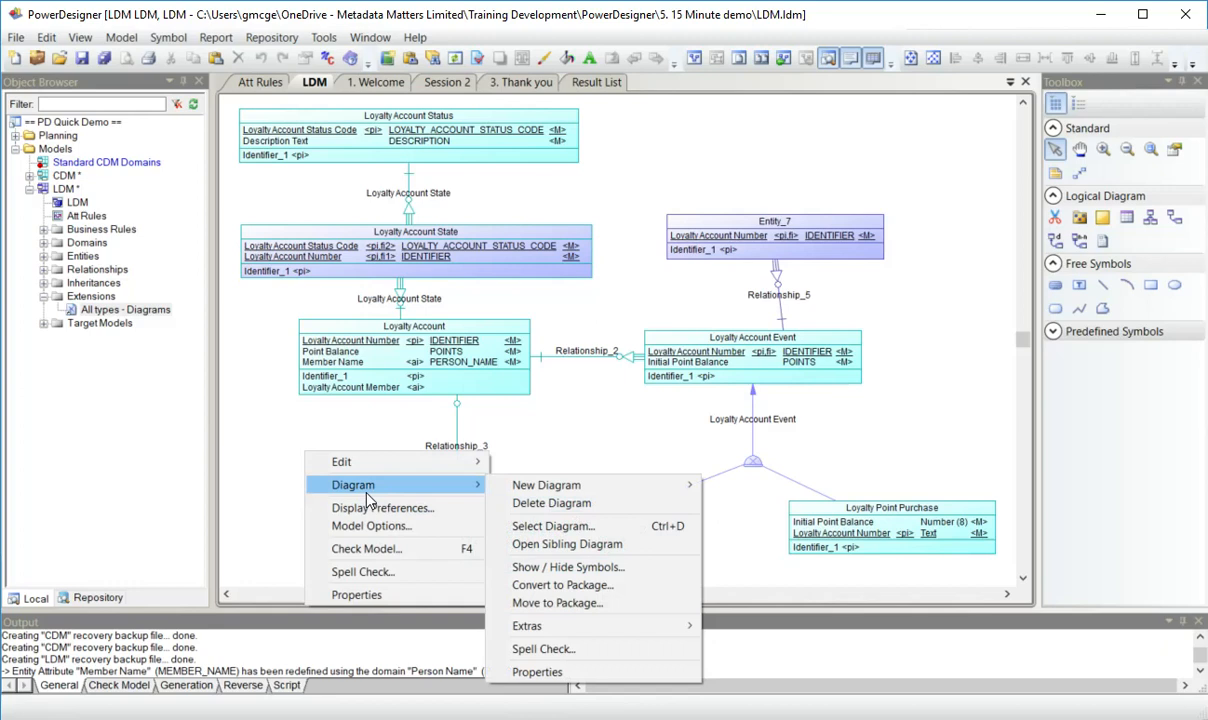
left_click(528, 624)
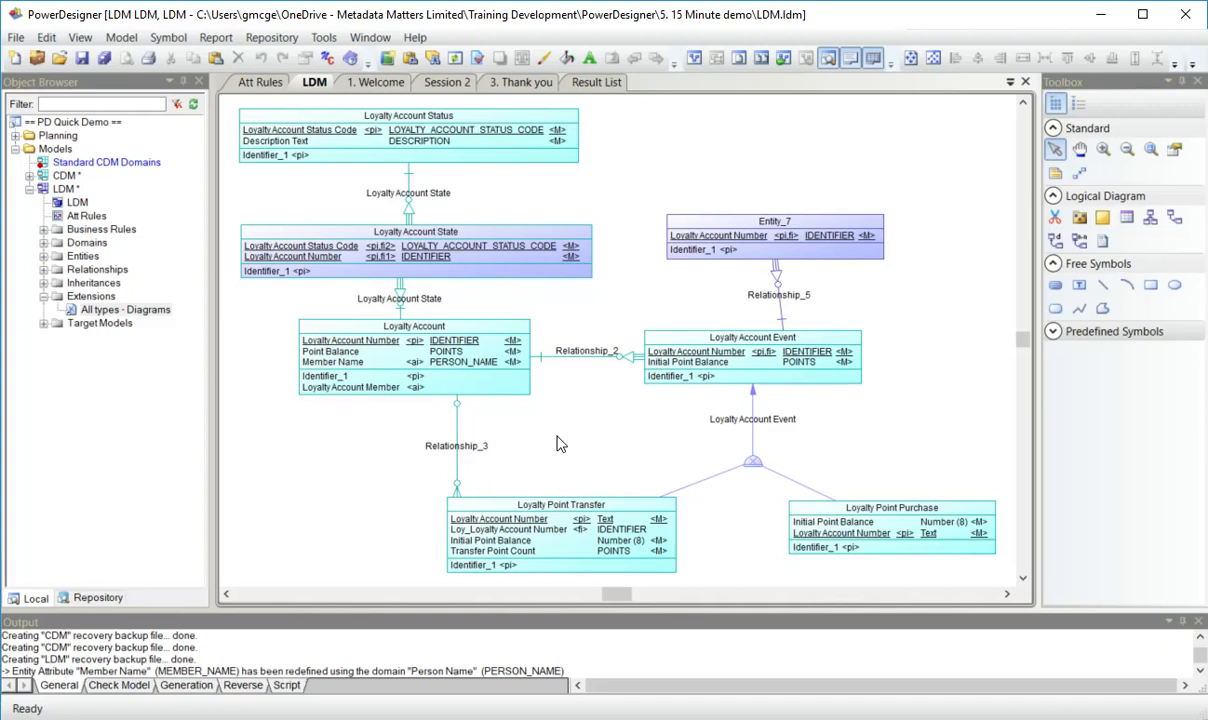
mouse_move(682, 184)
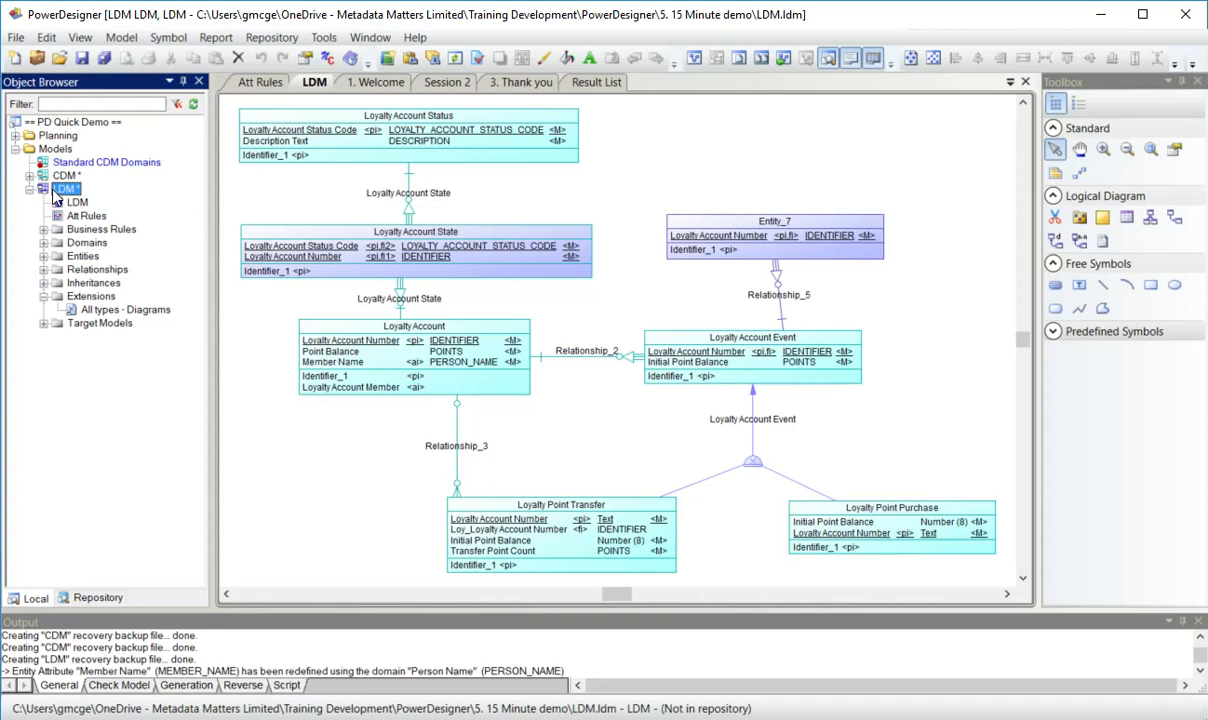
Collapse the LDM, select the CDM and reach its Generation Links commands.
left_click(30, 188)
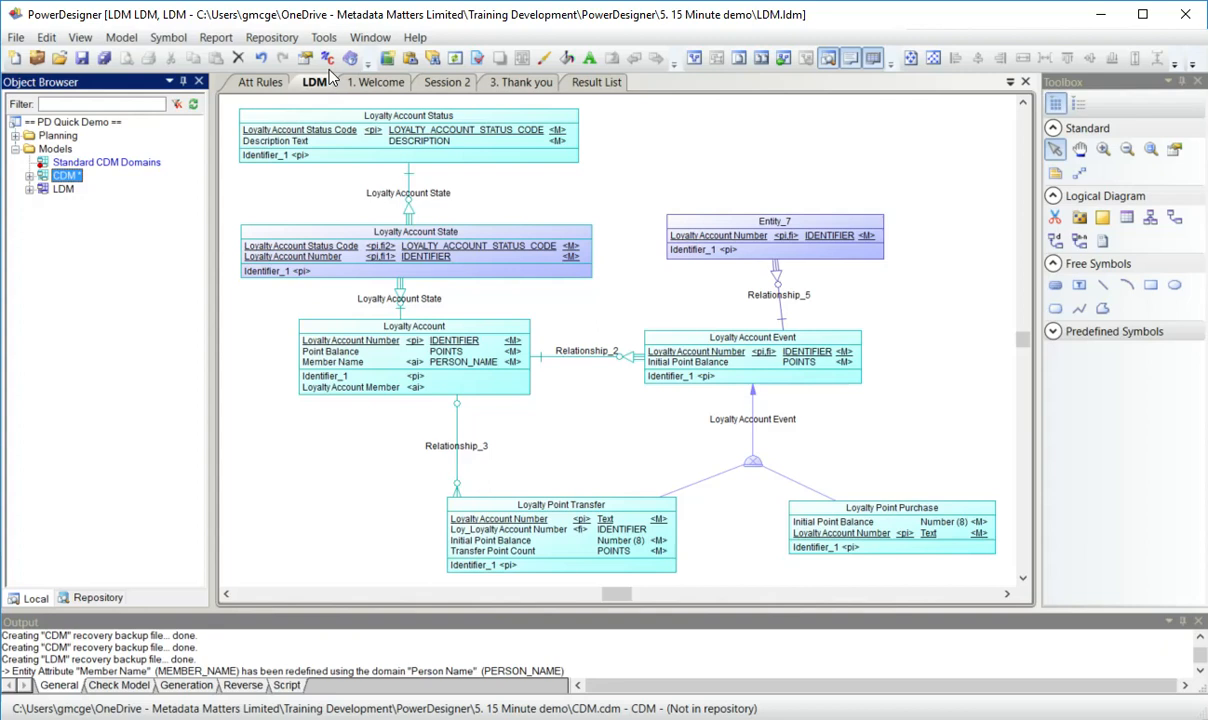
left_click(324, 36)
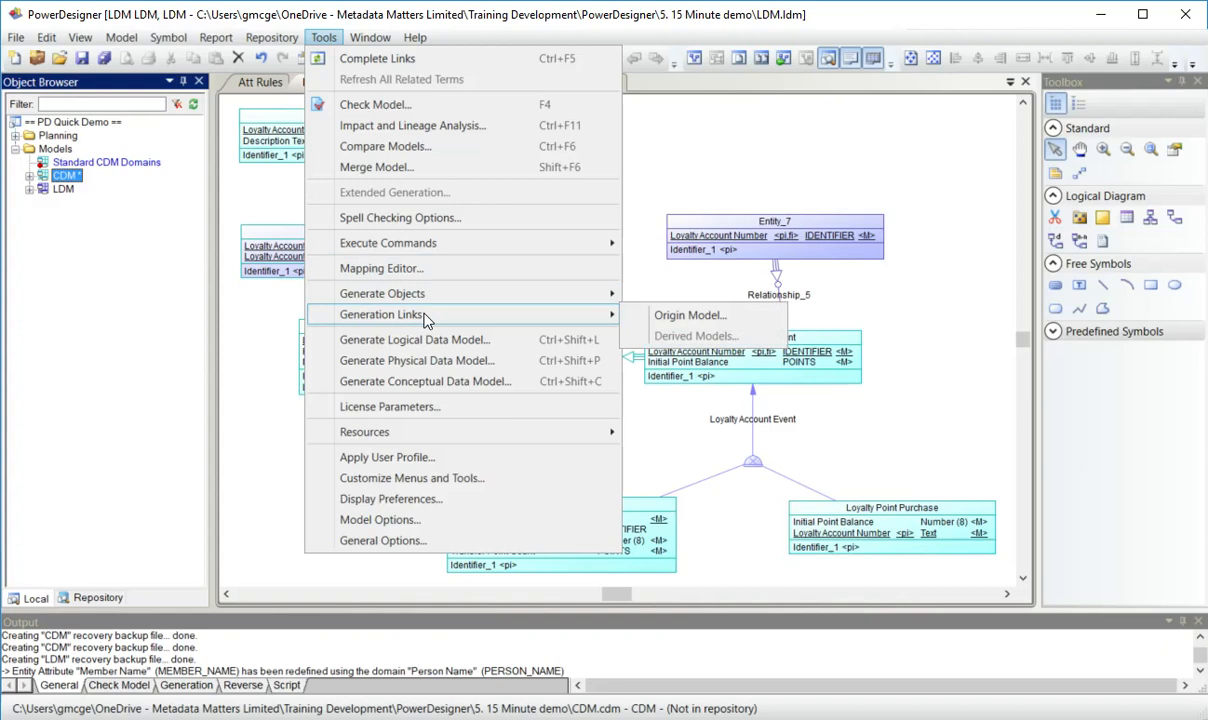
mouse_move(690, 316)
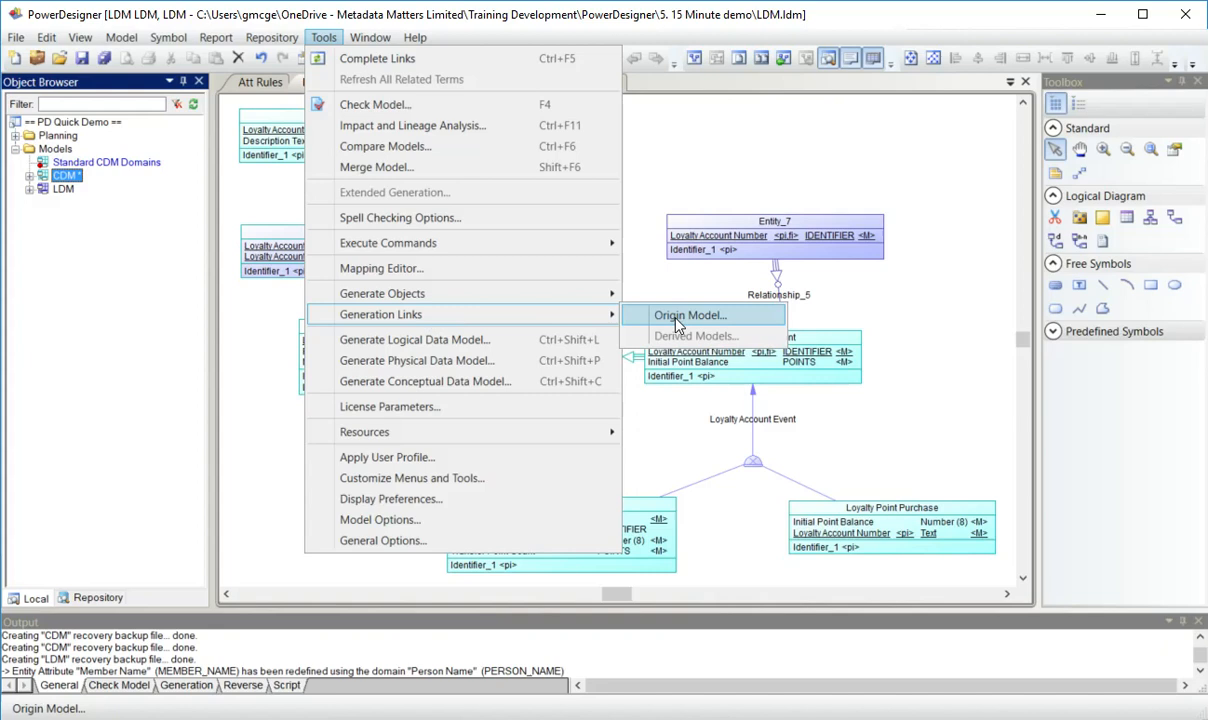
Trace Loyalty Account to its CDM origin via Origin Model links and Version Info, then return to the LDM.
left_click(688, 316)
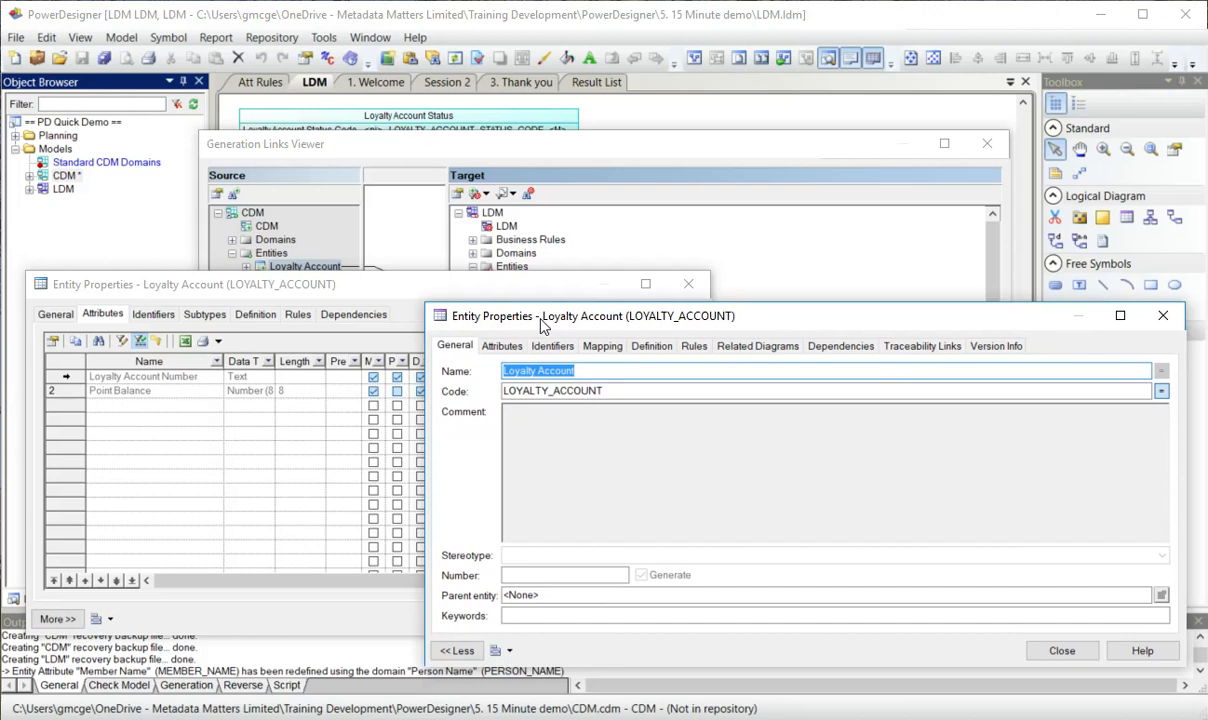
mouse_move(996, 336)
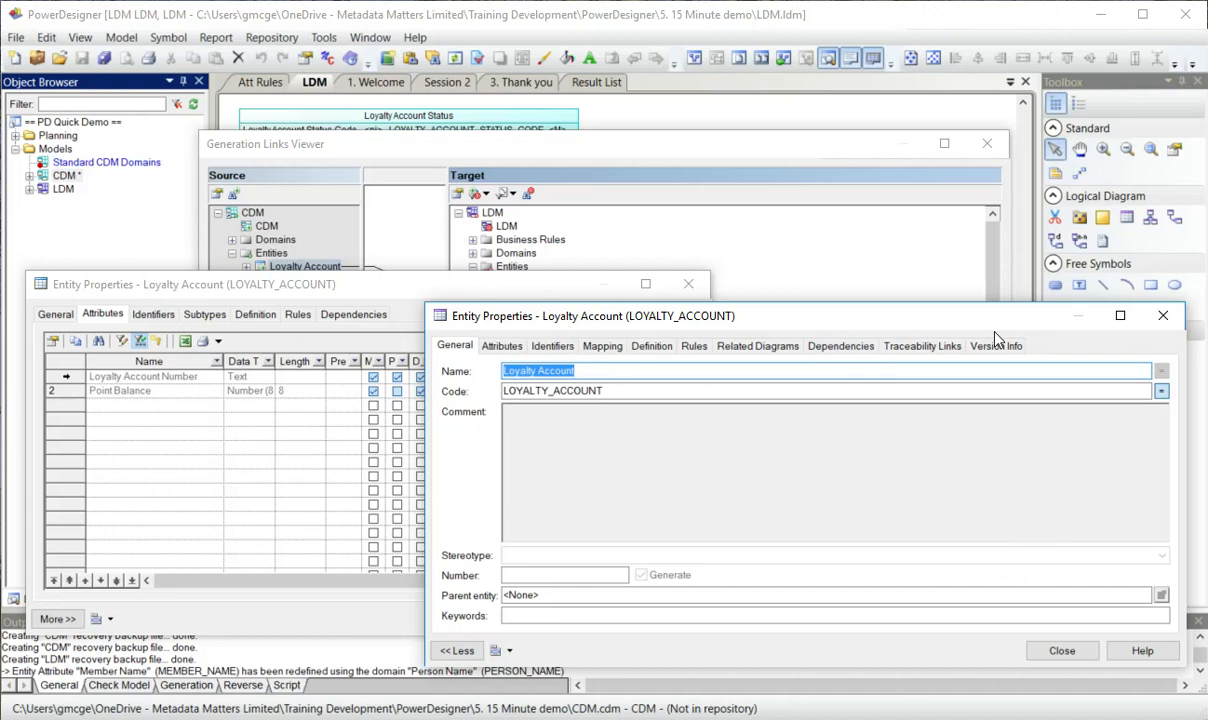
left_click(996, 344)
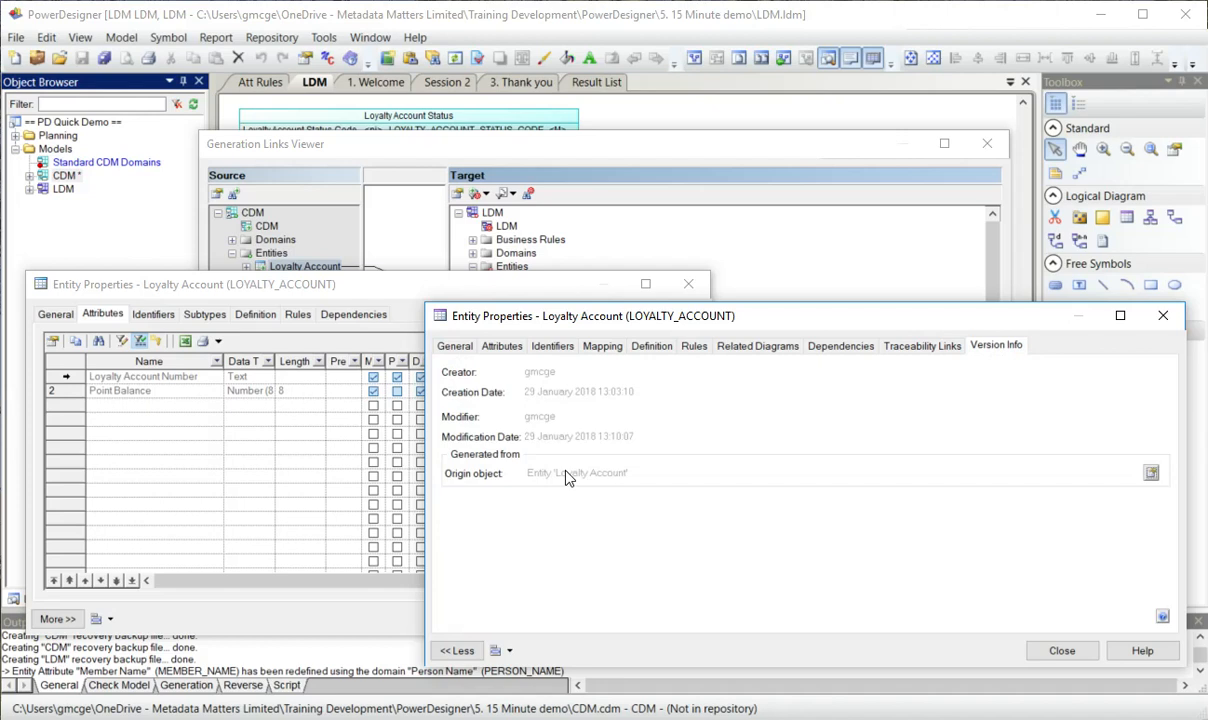
mouse_move(1014, 504)
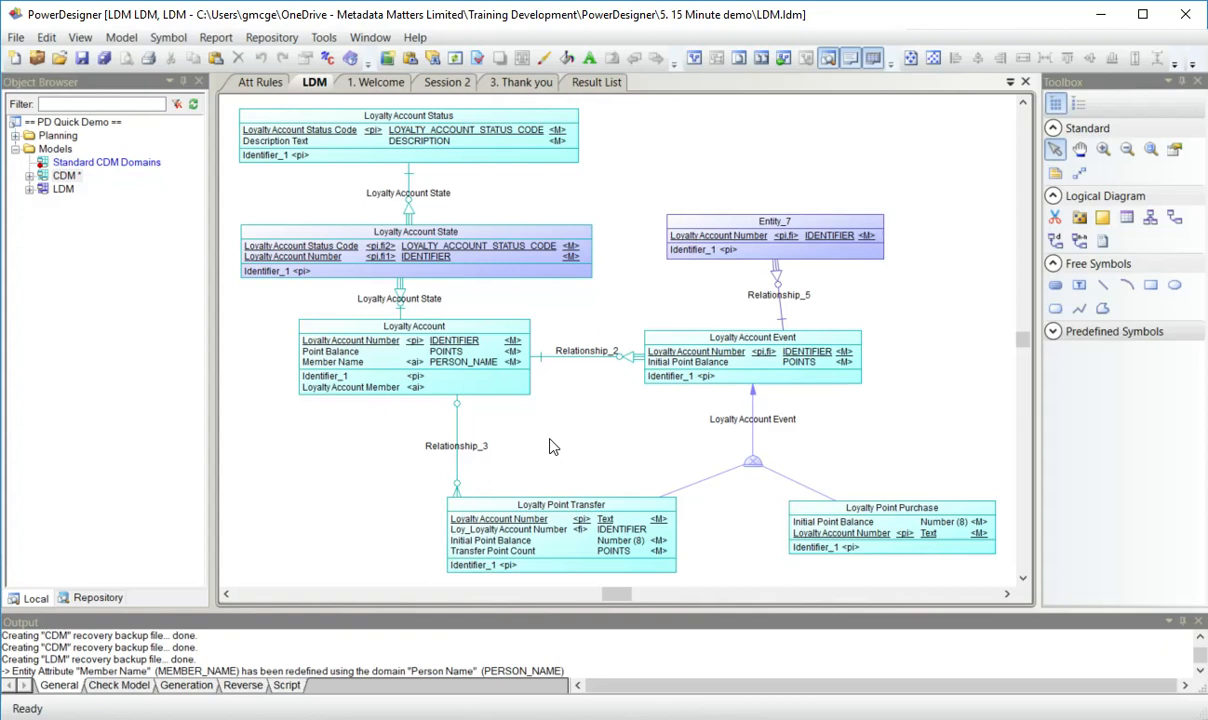
right_click(66, 176)
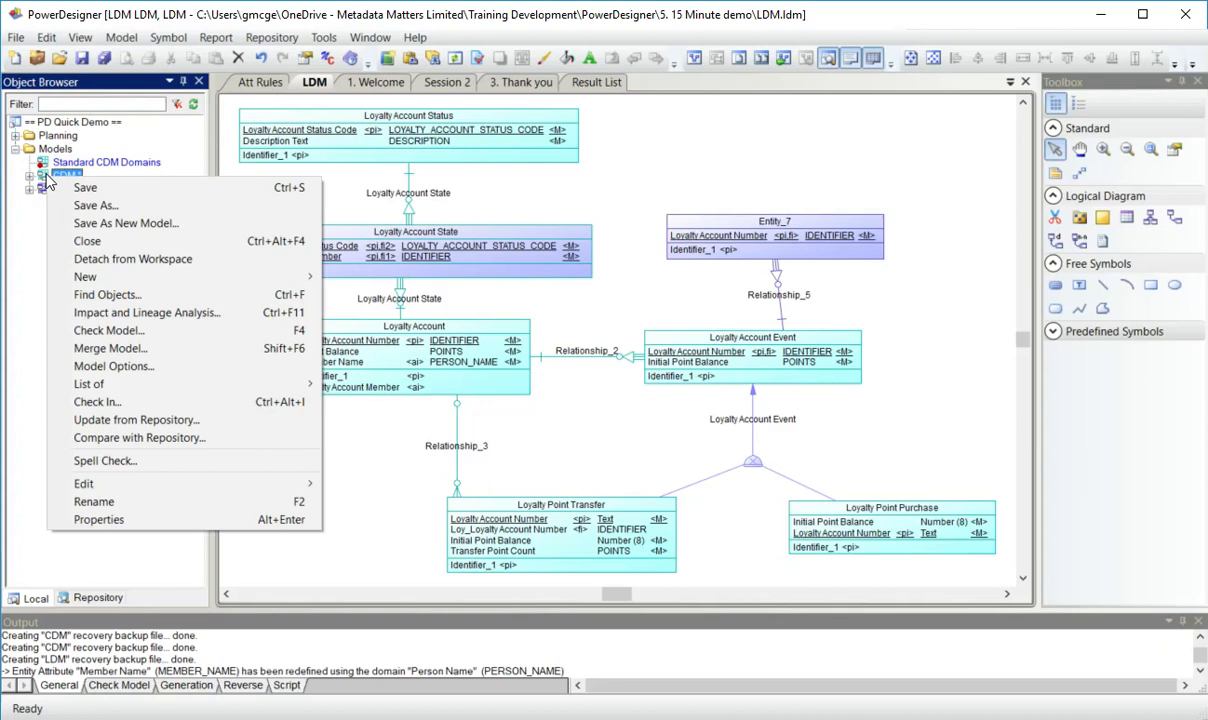